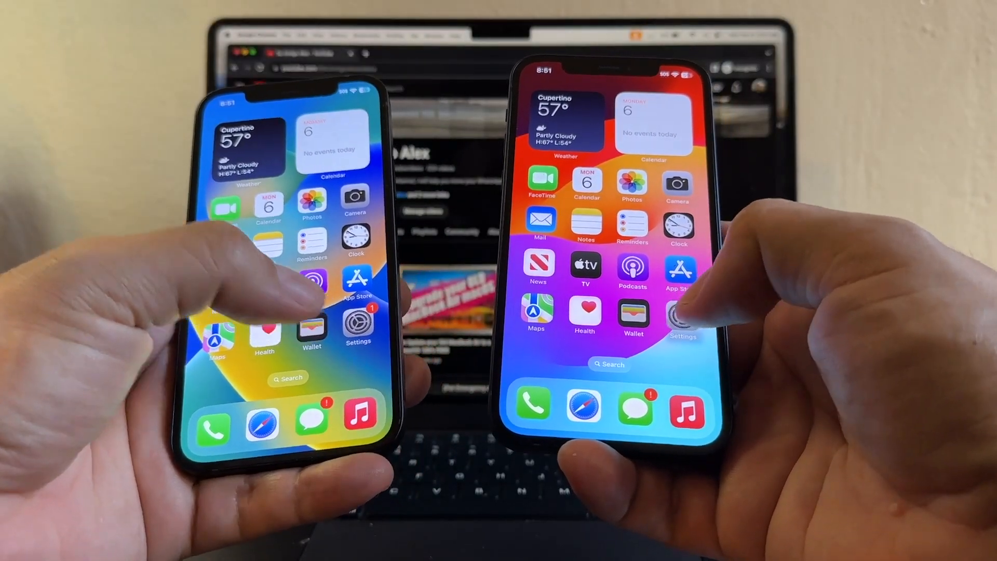
Step: Show the About details to compare iOS 16.4.1 and 17.0.3 with model information
click(679, 315)
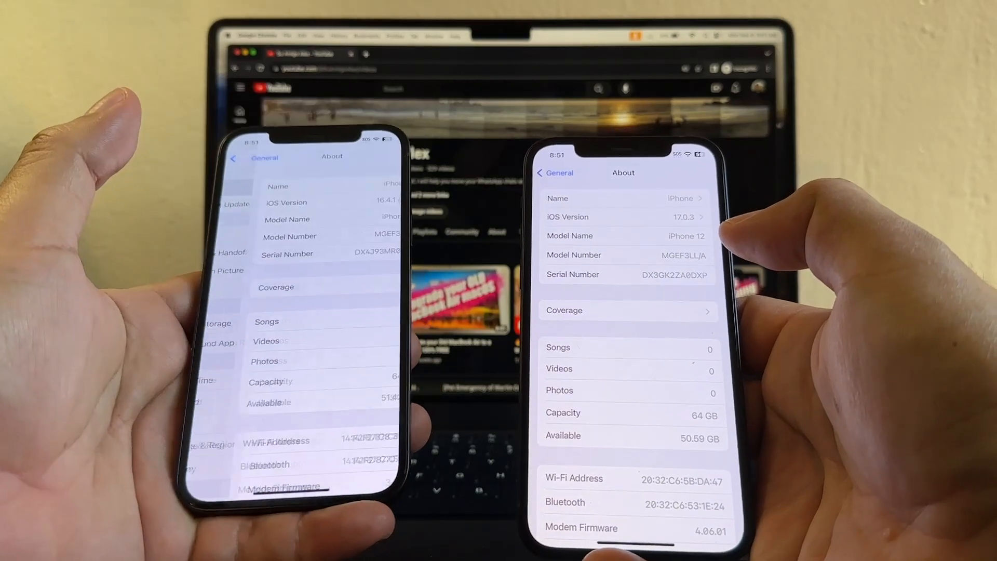
scroll(down, 3)
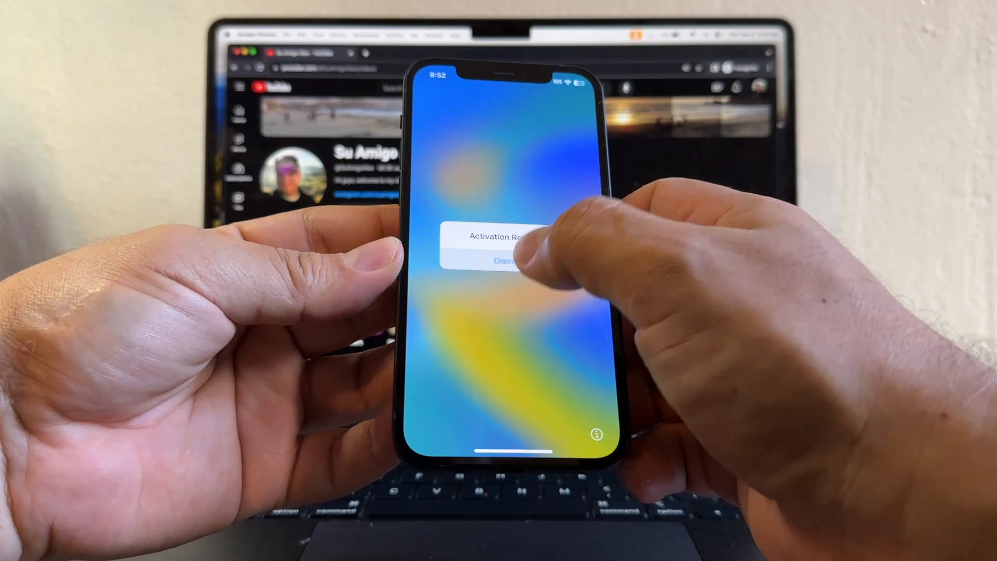
Step: Dismiss Activation Required, continue past Software Update Complete and retry at SIM Not Supported
click(505, 262)
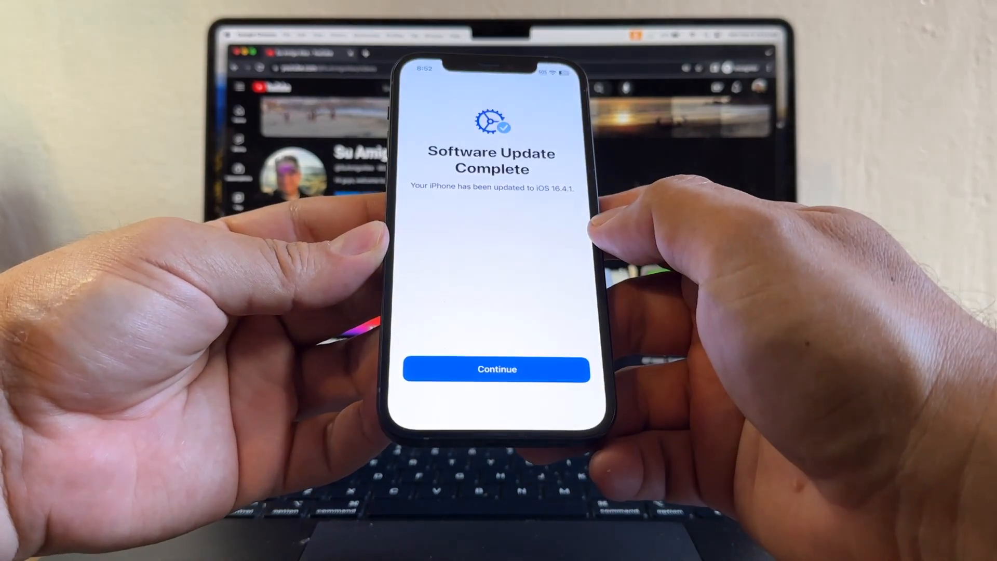
click(496, 369)
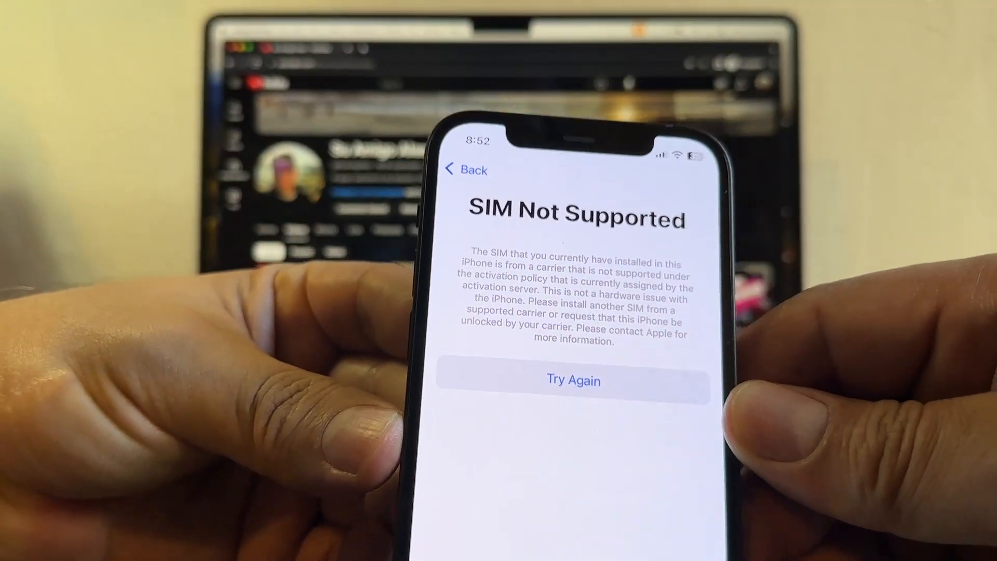
click(572, 380)
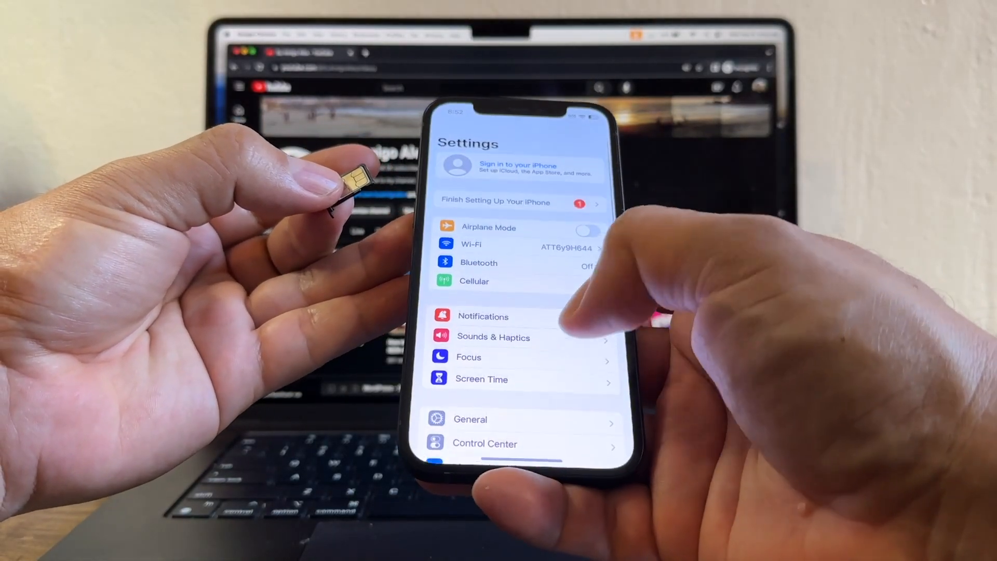
Step: Review the first iPhone's About details in General settings
click(469, 419)
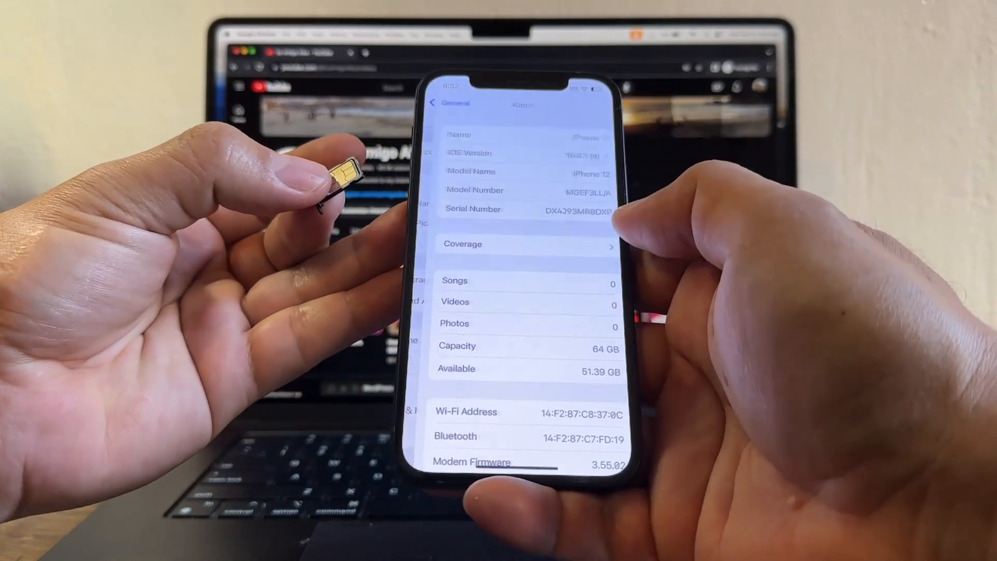
scroll(down, 3)
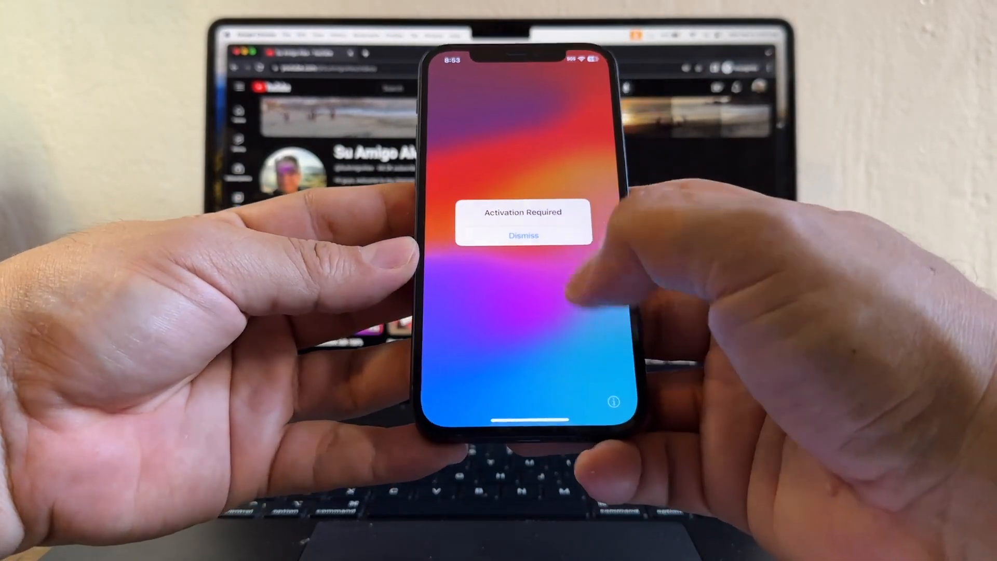
Step: Dismiss Activation Required, start setup from the hello screen and retry at SIM Not Supported
click(523, 236)
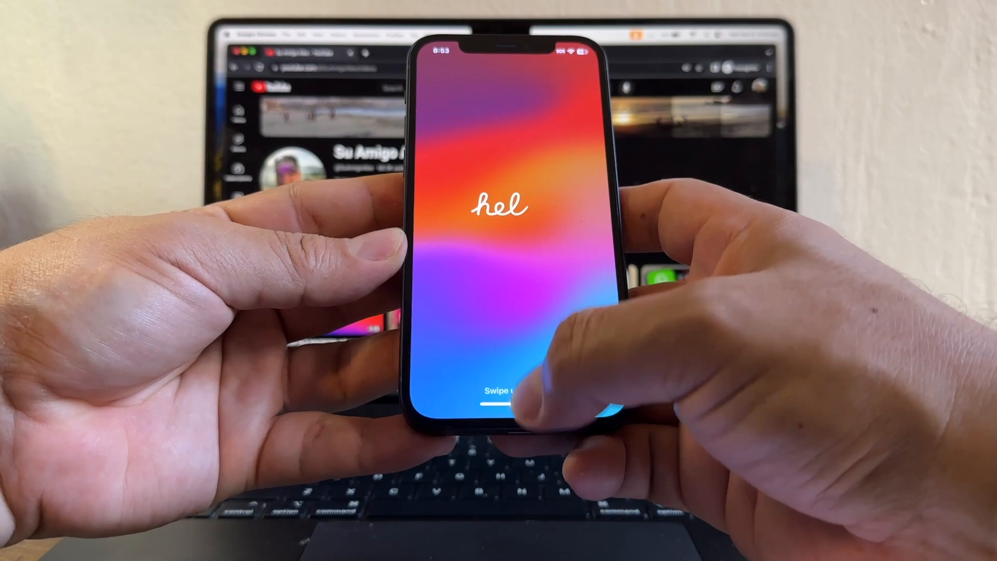
drag(498, 407, 499, 191)
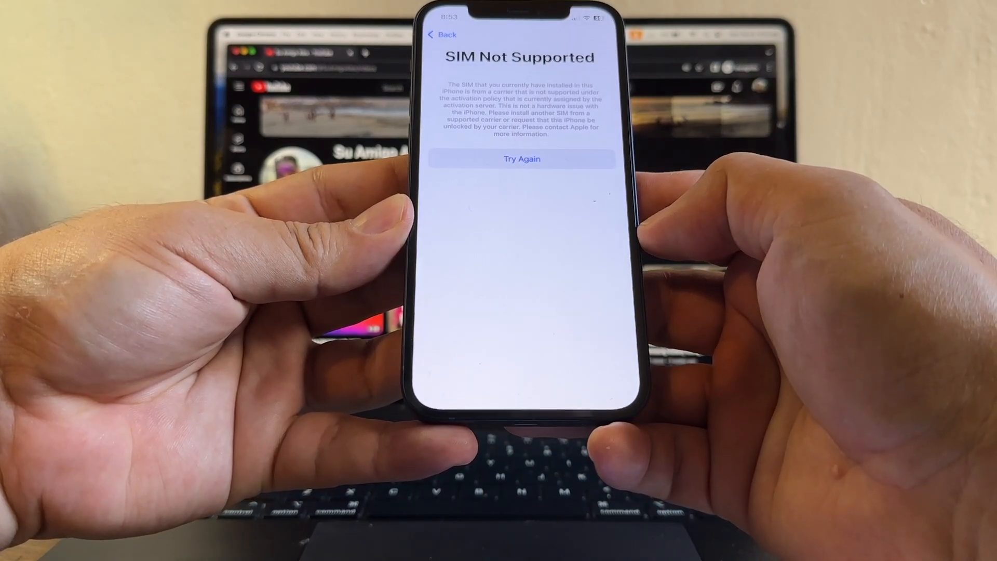
click(521, 159)
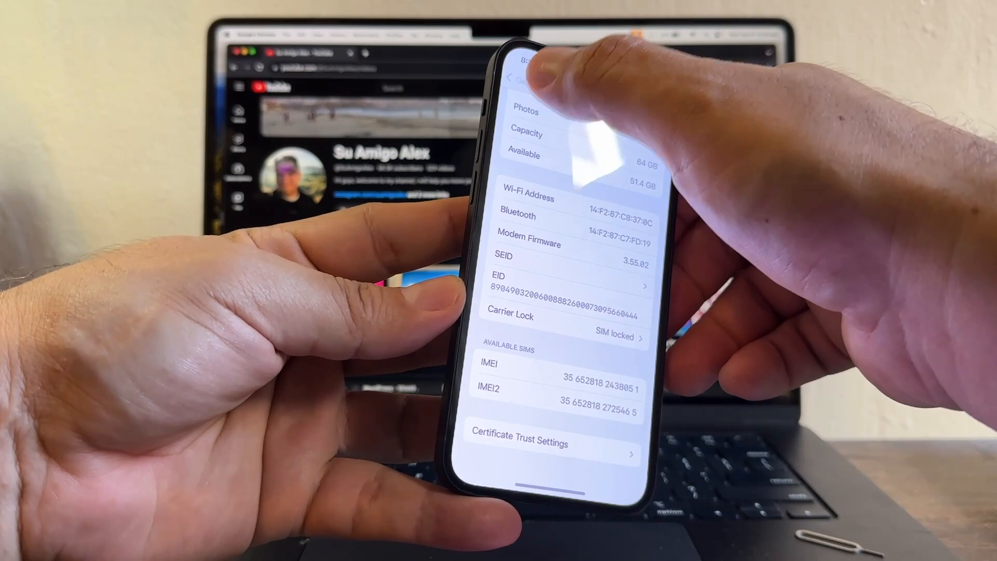
Step: Leave About after confirming SIM locked, then clear Safari's history and website data
click(511, 78)
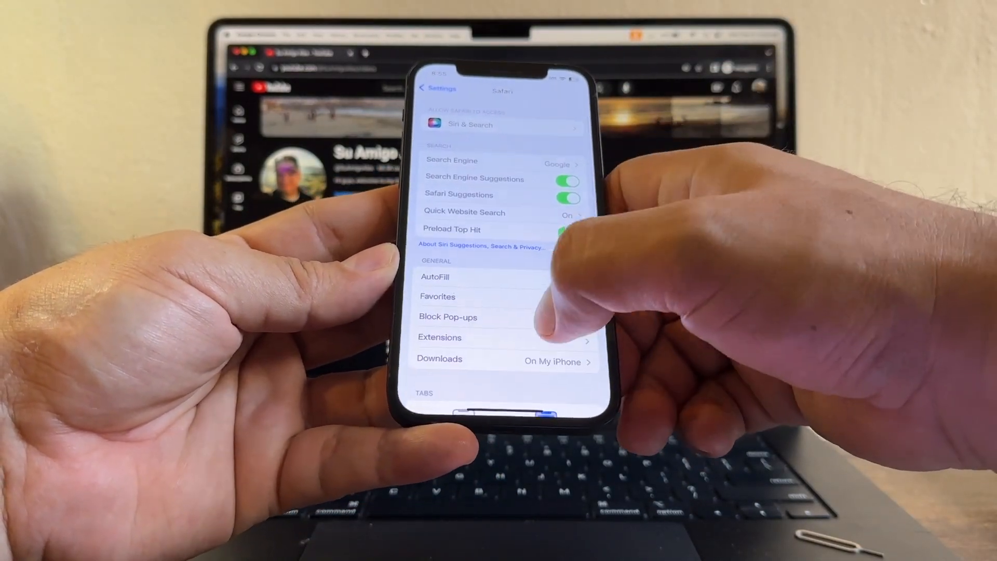
scroll(down, 3)
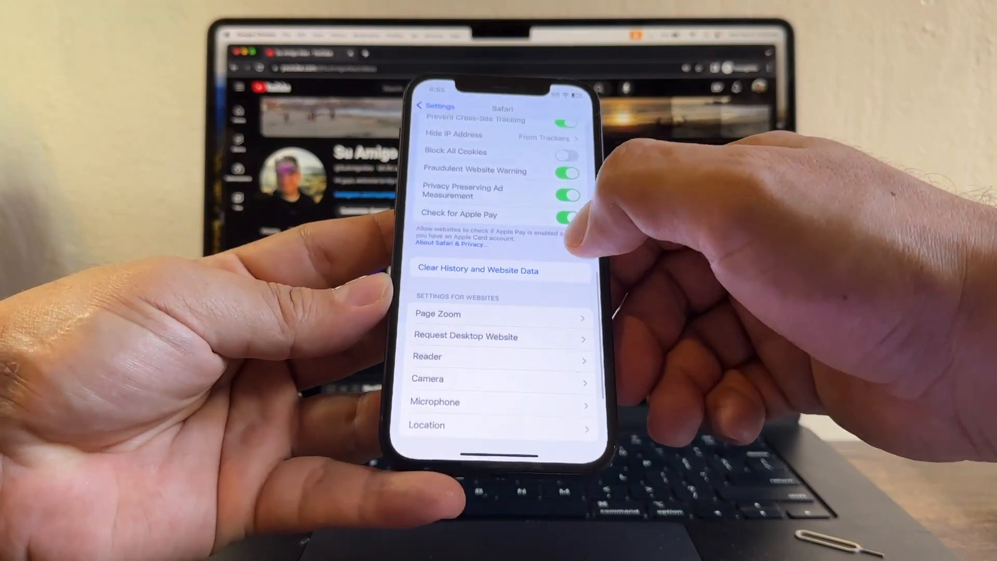
click(478, 270)
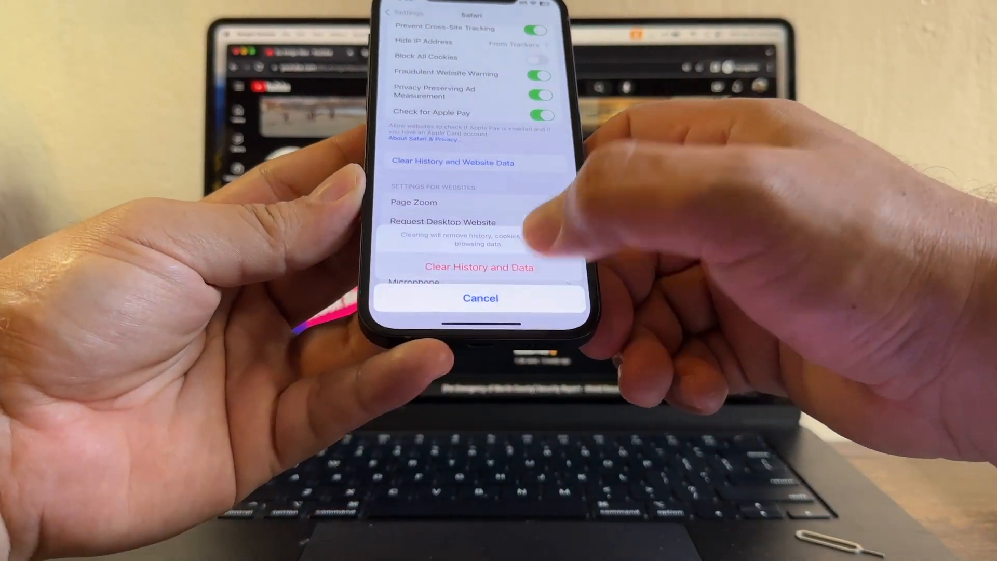
click(480, 298)
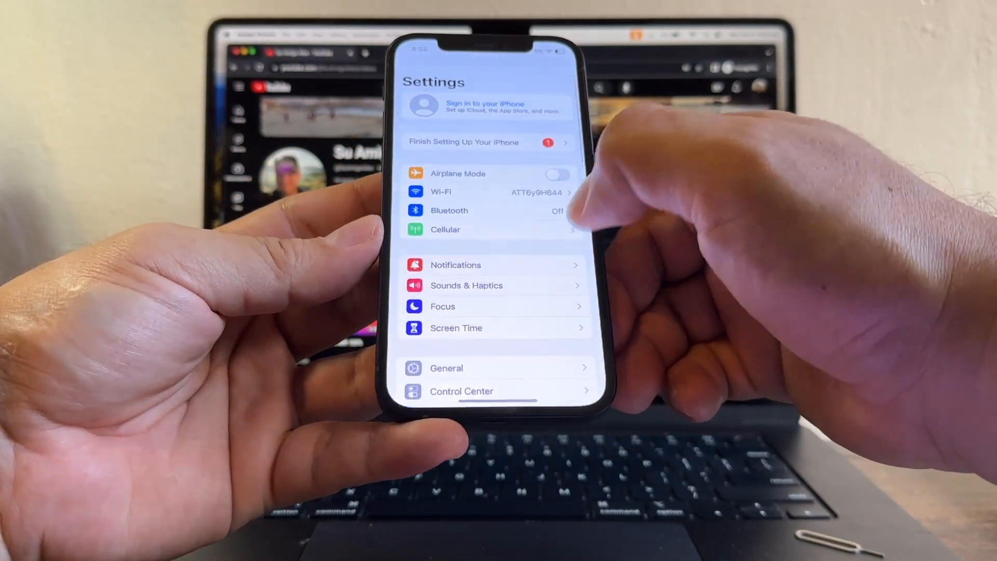
Step: Check the IMEI and SIM locked carrier status under General > About
click(446, 367)
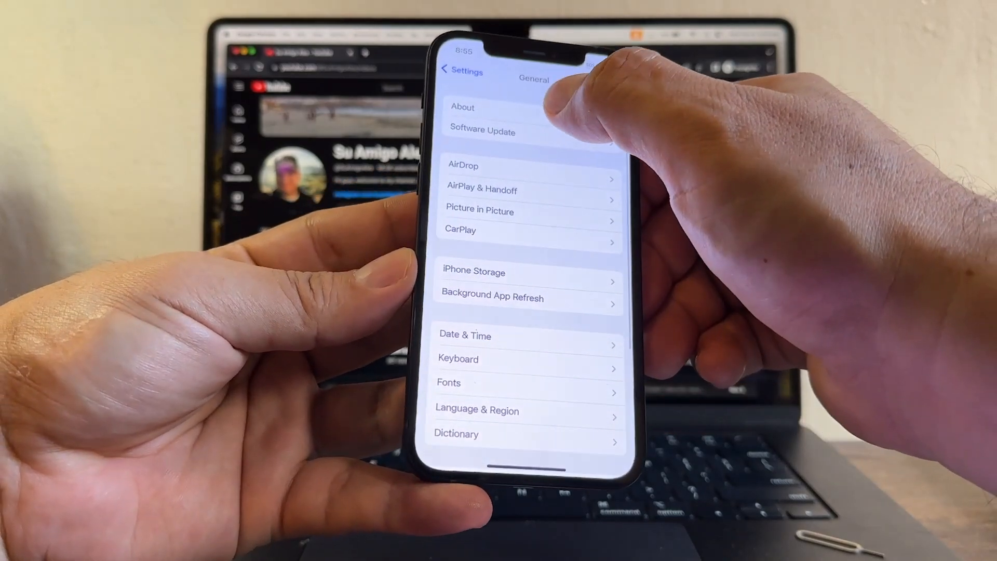
click(462, 106)
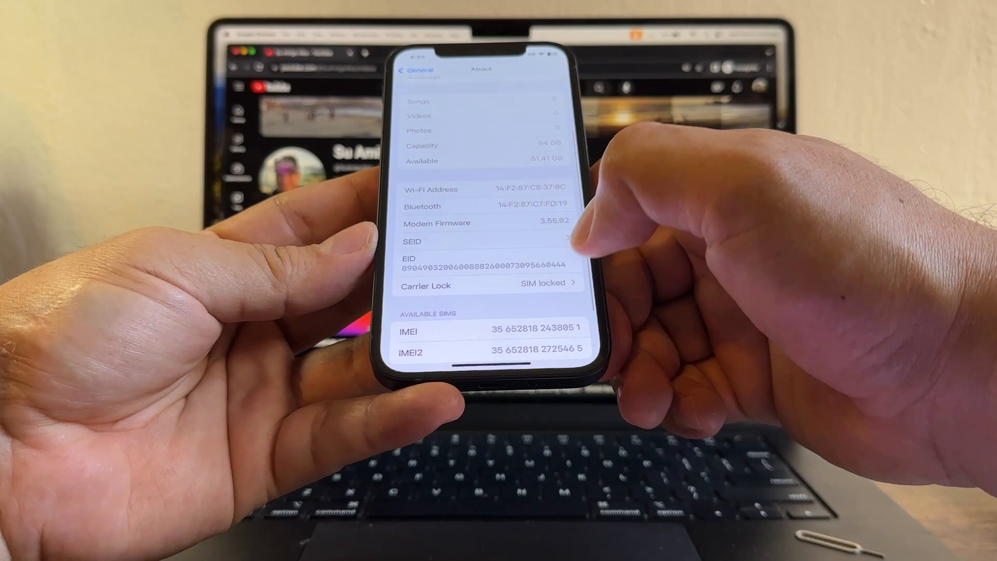
scroll(down, 3)
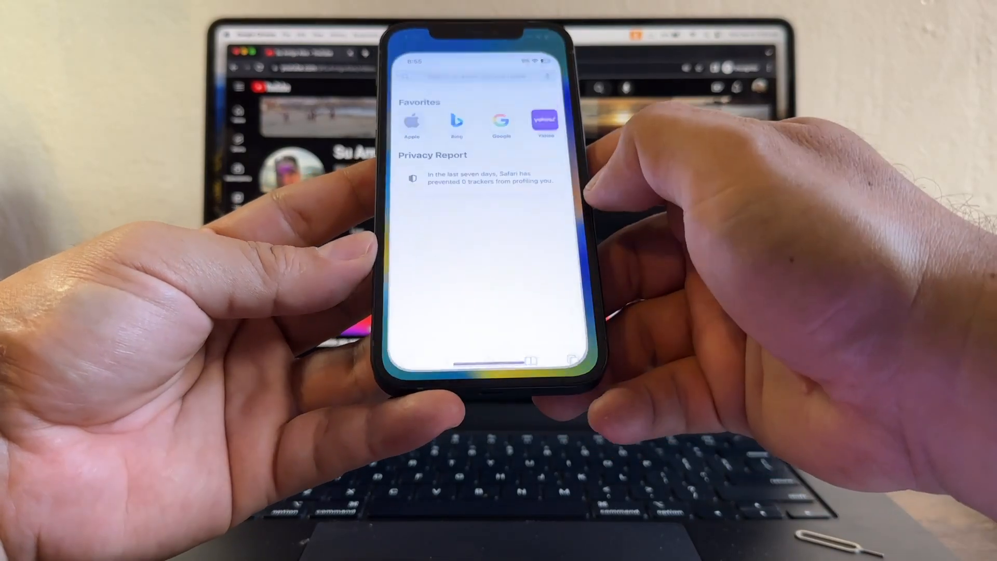
Step: Search 'att un' in Safari and load the AT&T Device Unlock page
click(470, 76)
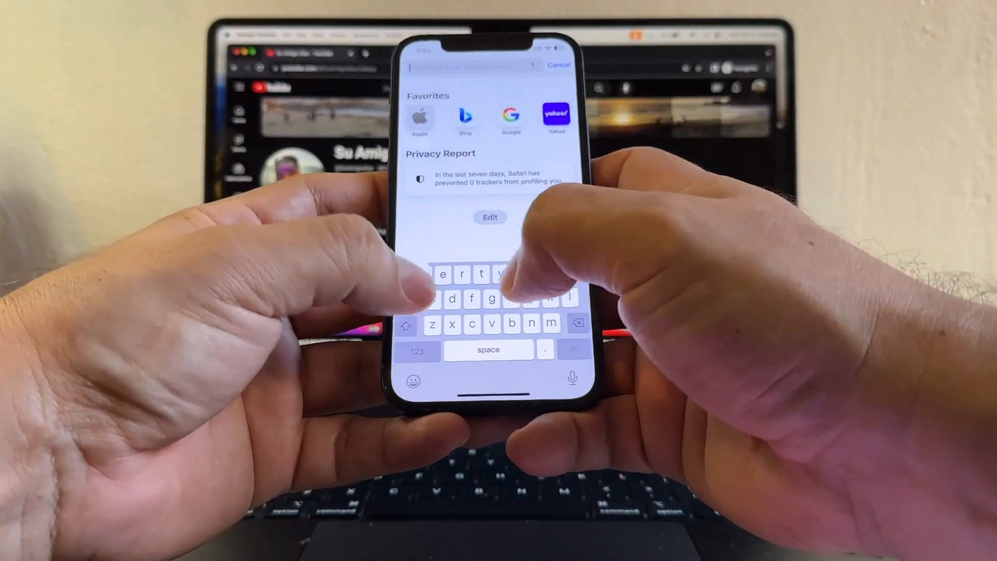
text(att un)
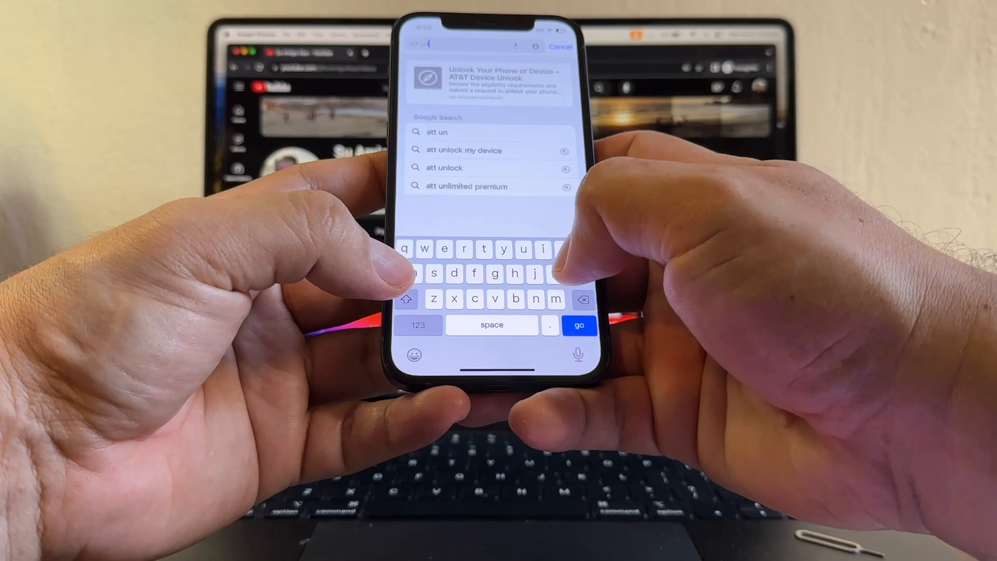
click(499, 83)
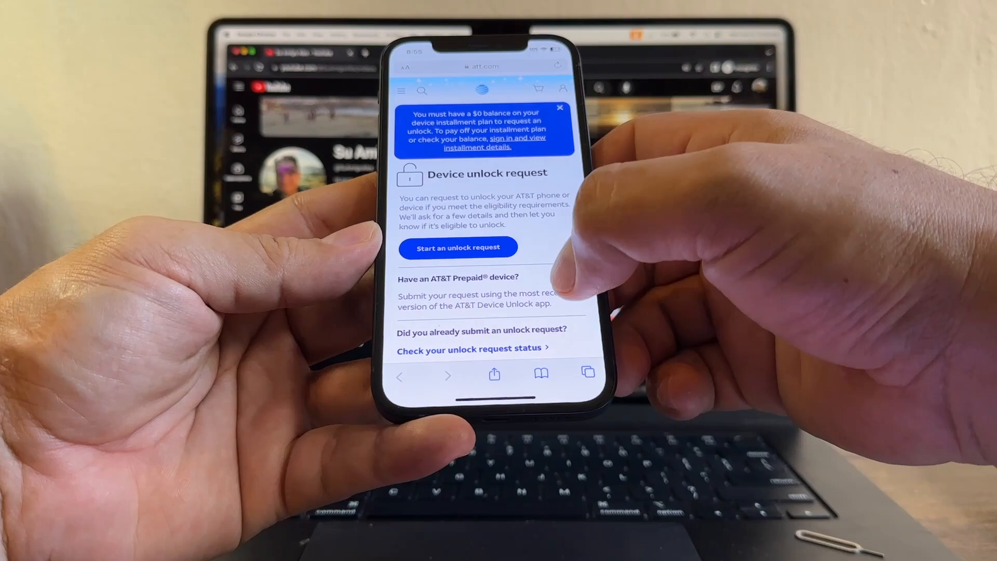
Step: Start an unlock request with no AT&T number, enter the IMEI, accept the terms and continue
click(457, 248)
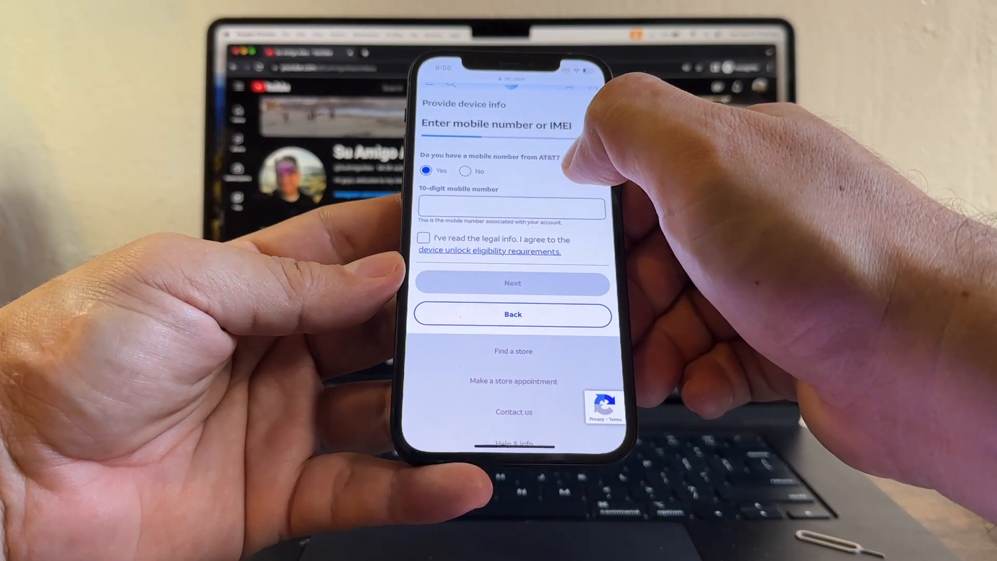
click(465, 158)
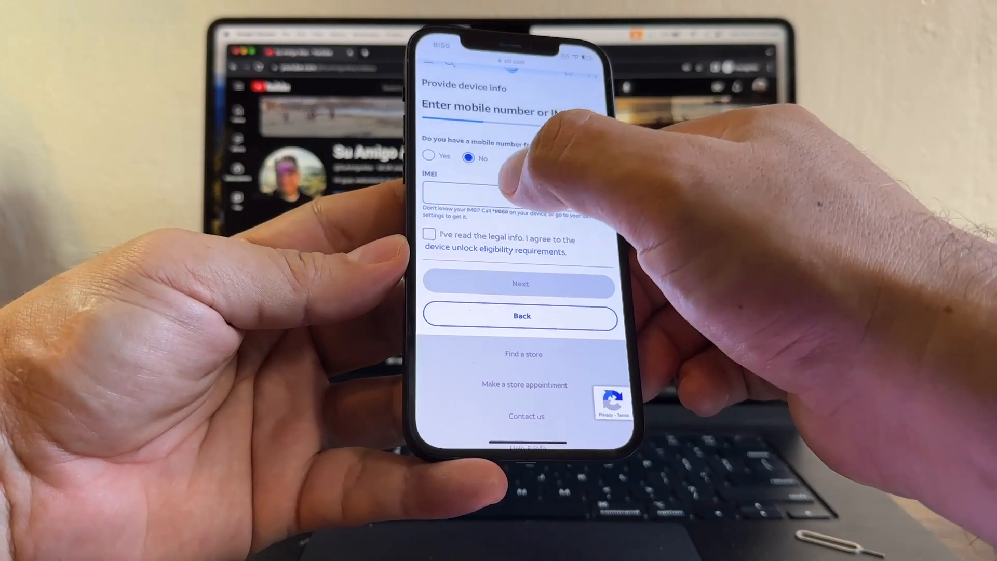
click(503, 194)
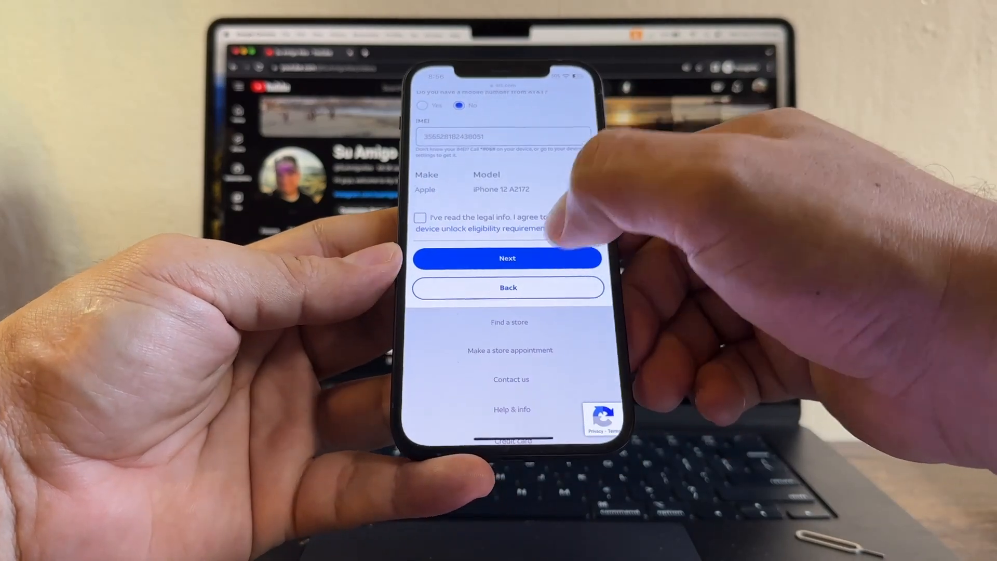
click(420, 217)
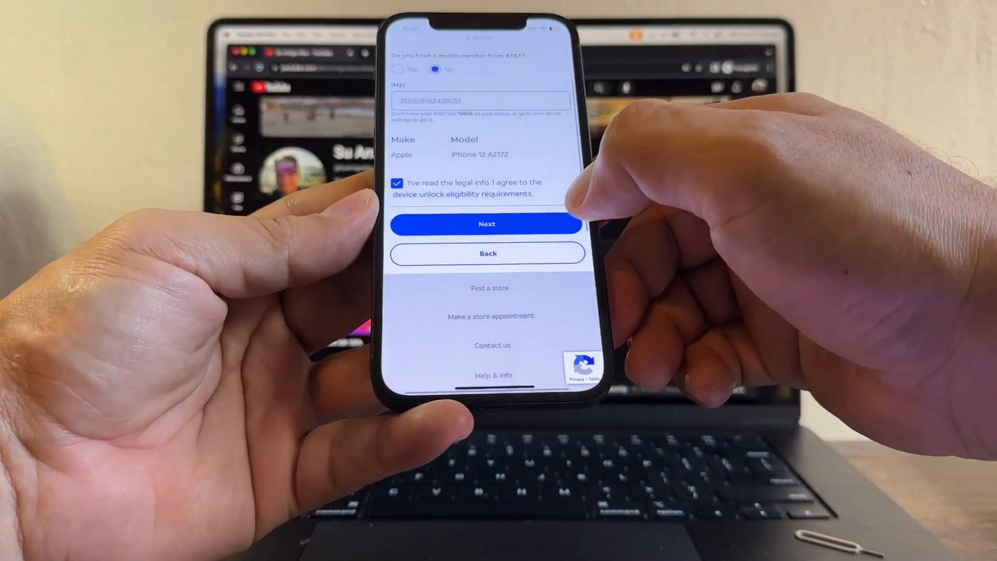
click(486, 224)
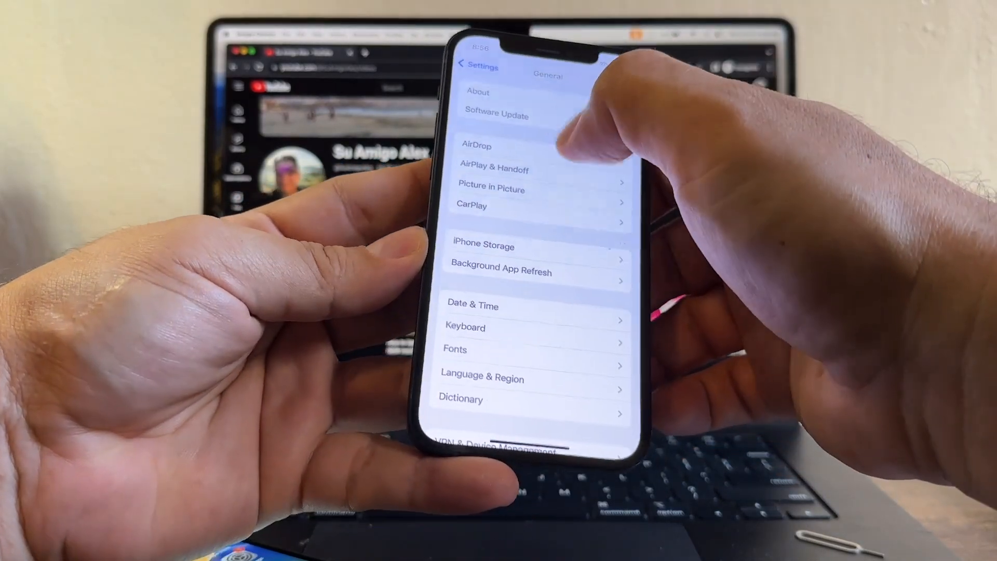
Step: Clear all Safari history with Close All Tabs enabled from Settings
click(476, 65)
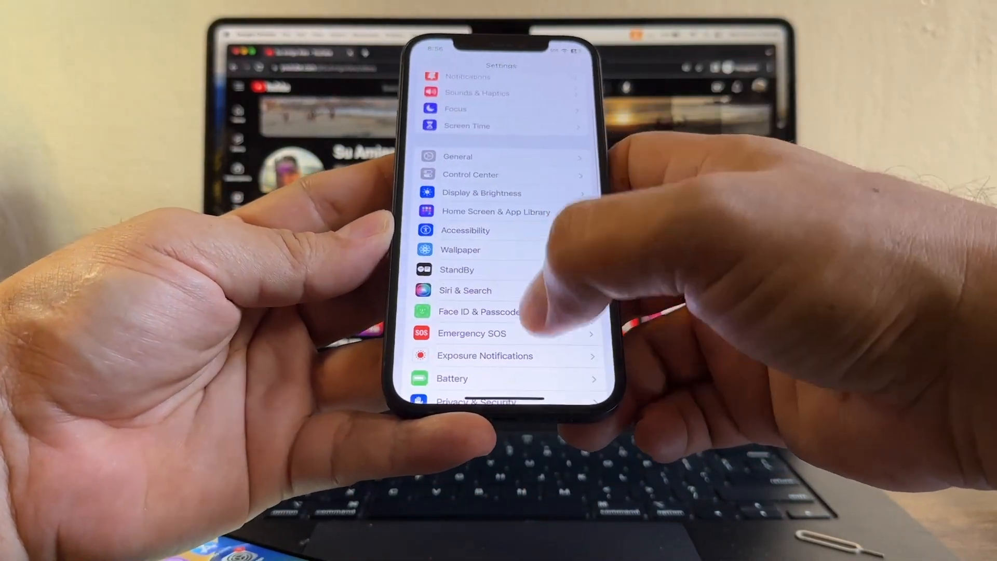
scroll(down, 3)
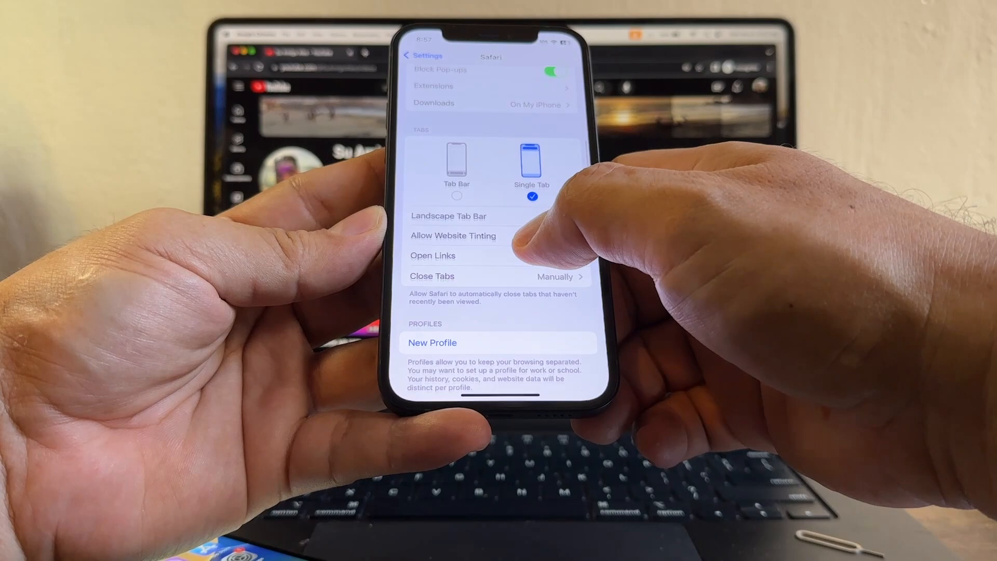
scroll(down, 3)
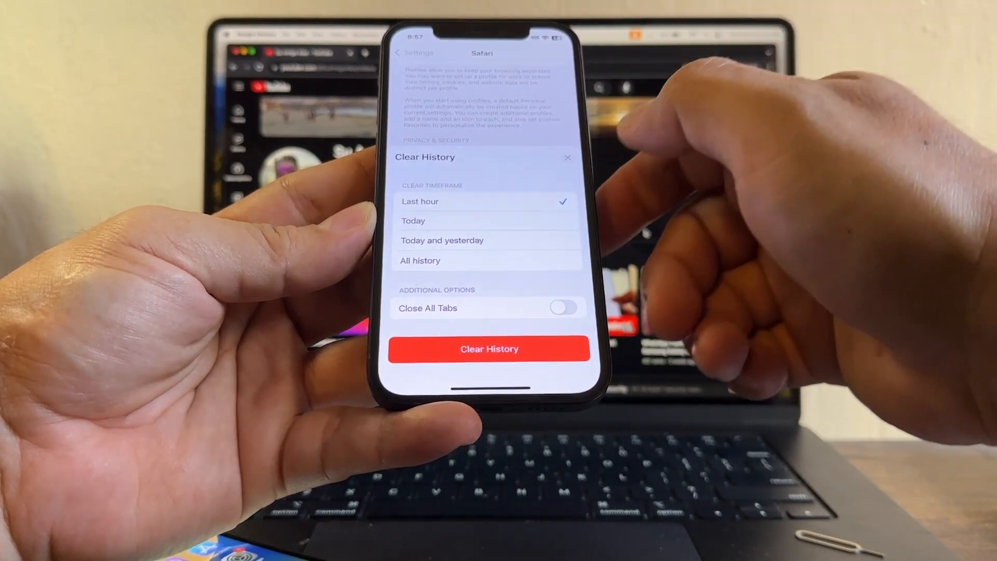
click(419, 259)
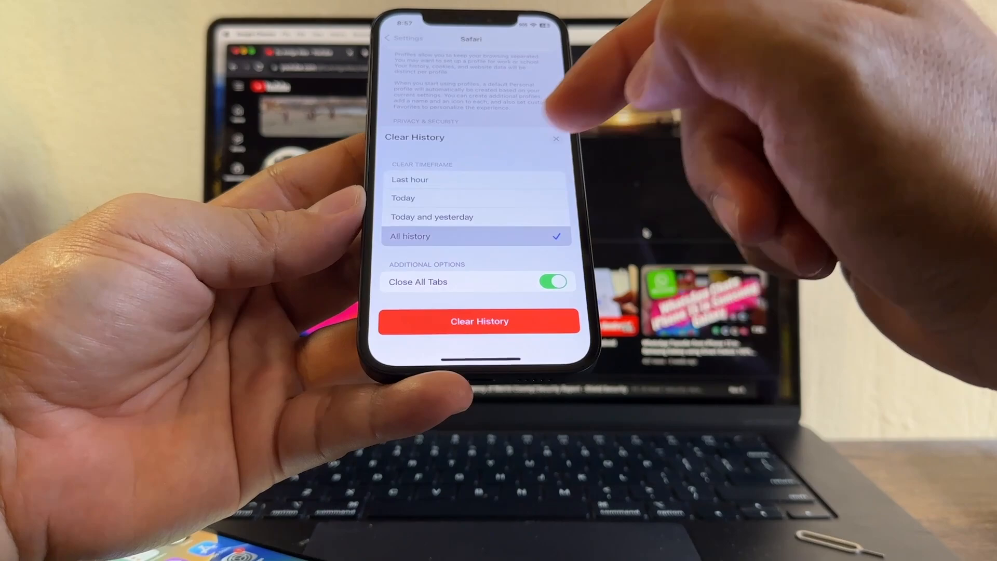
click(556, 138)
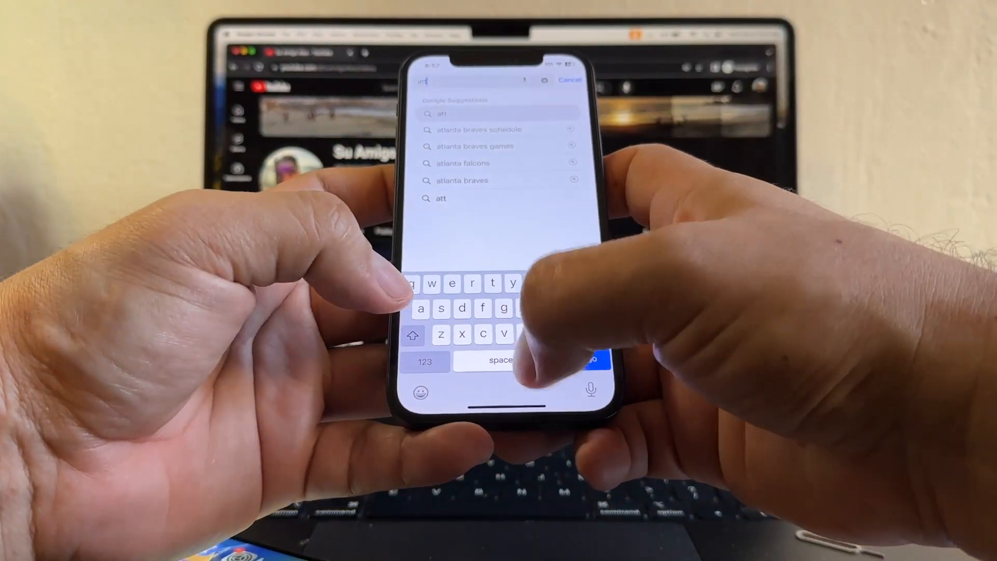
Step: Extend the Safari search to 'att unloc', then return to the home screen
text(unloc)
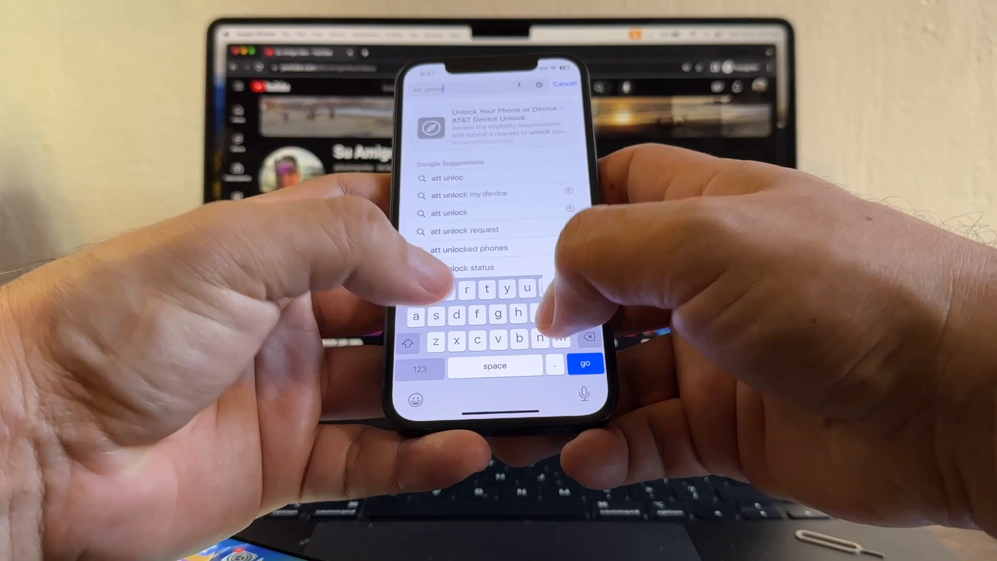
click(496, 120)
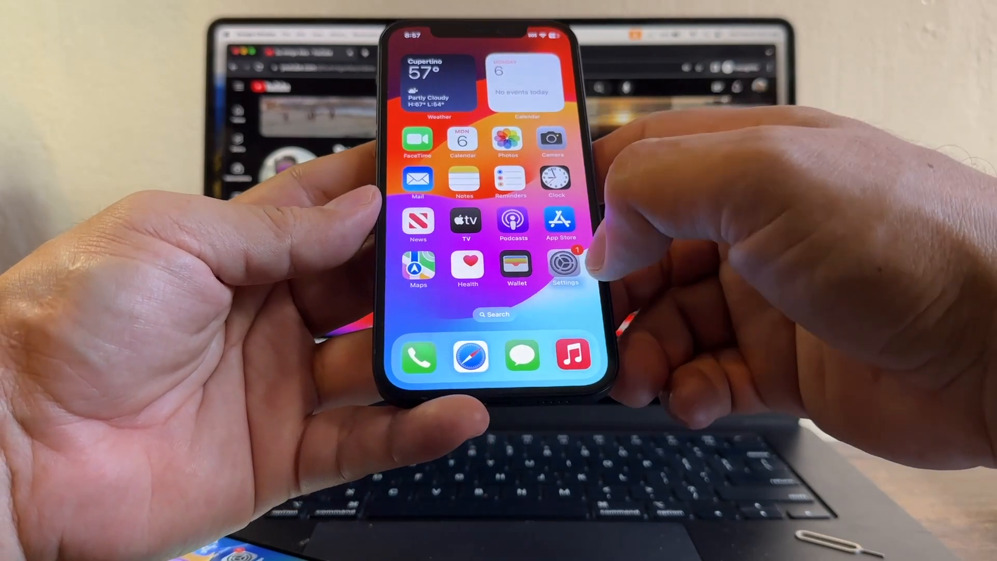
Step: Recheck the phone's About details under General before returning to the AT&T form
click(561, 263)
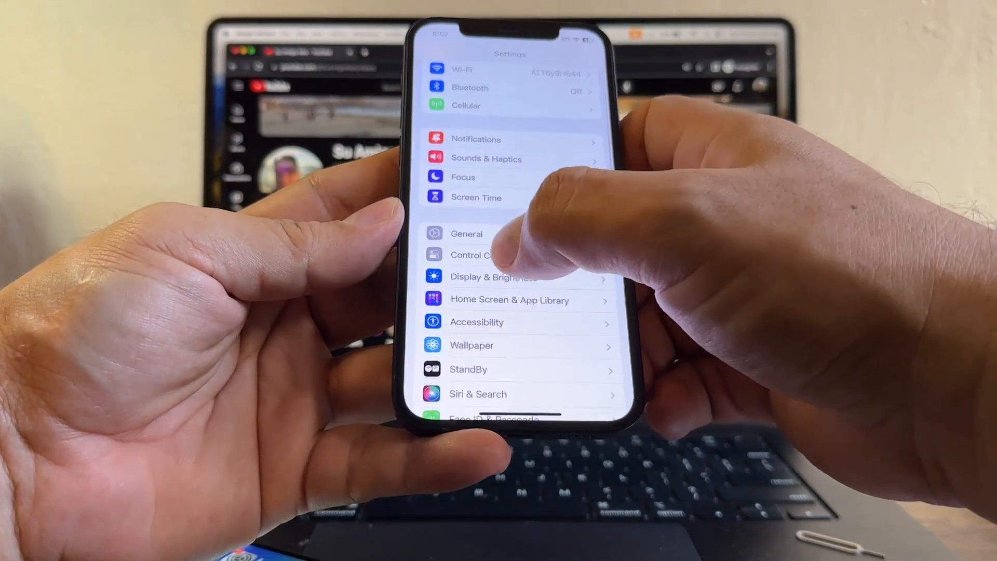
click(466, 234)
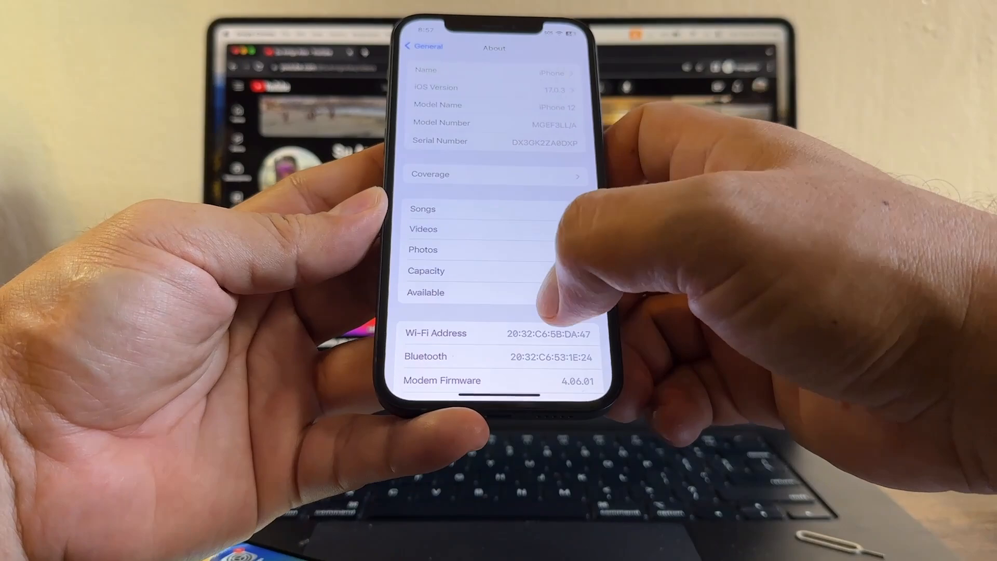
scroll(down, 3)
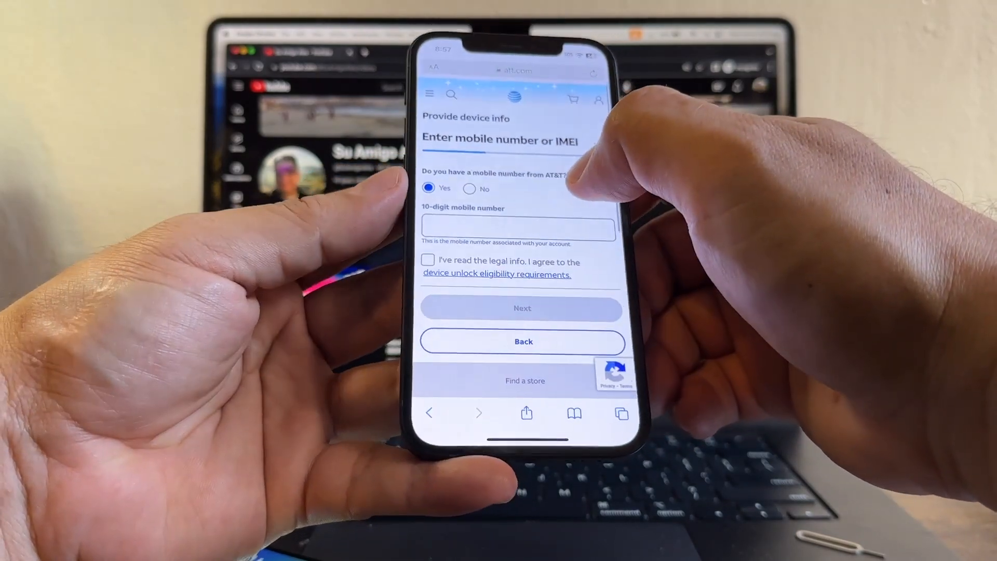
click(469, 188)
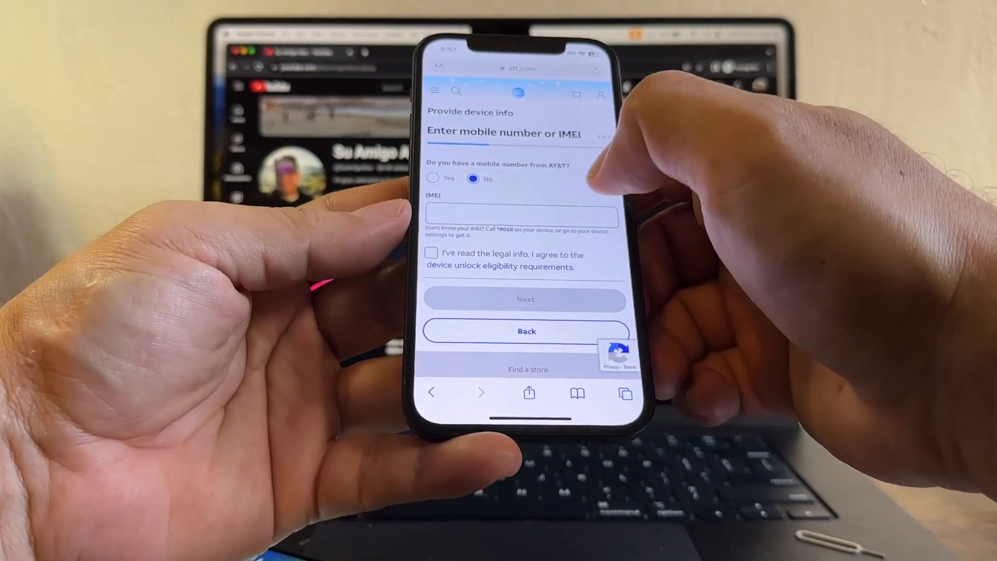
click(522, 215)
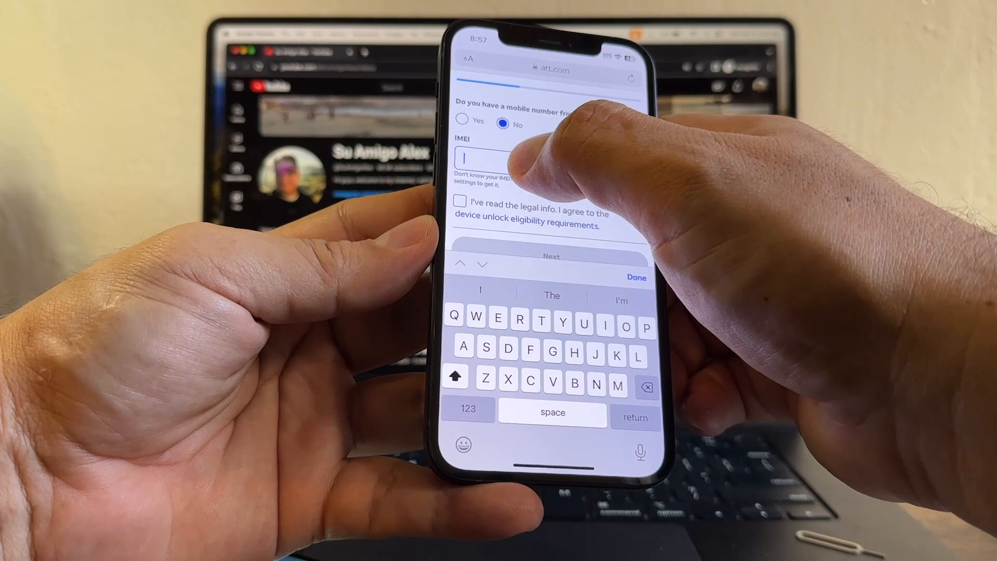
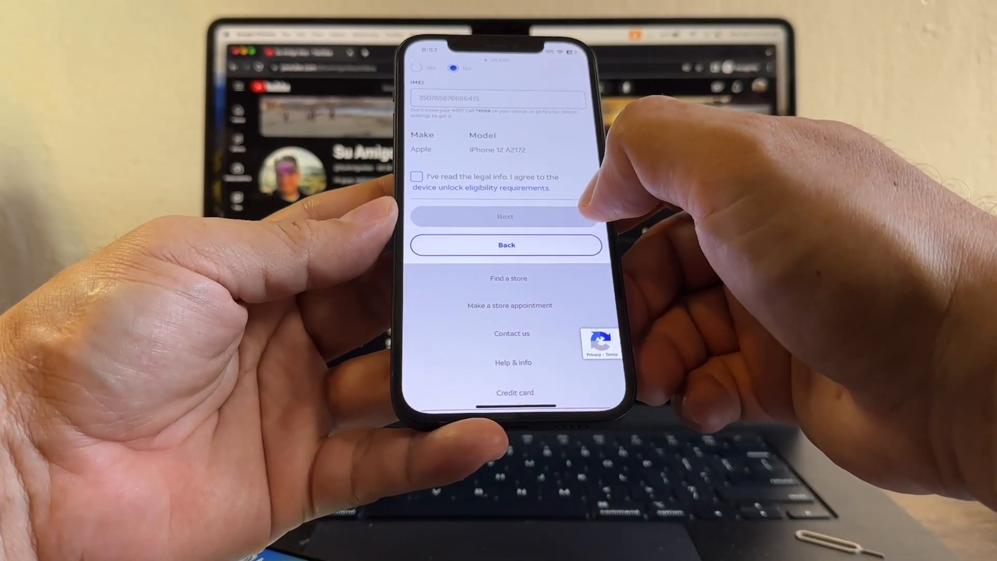
click(416, 177)
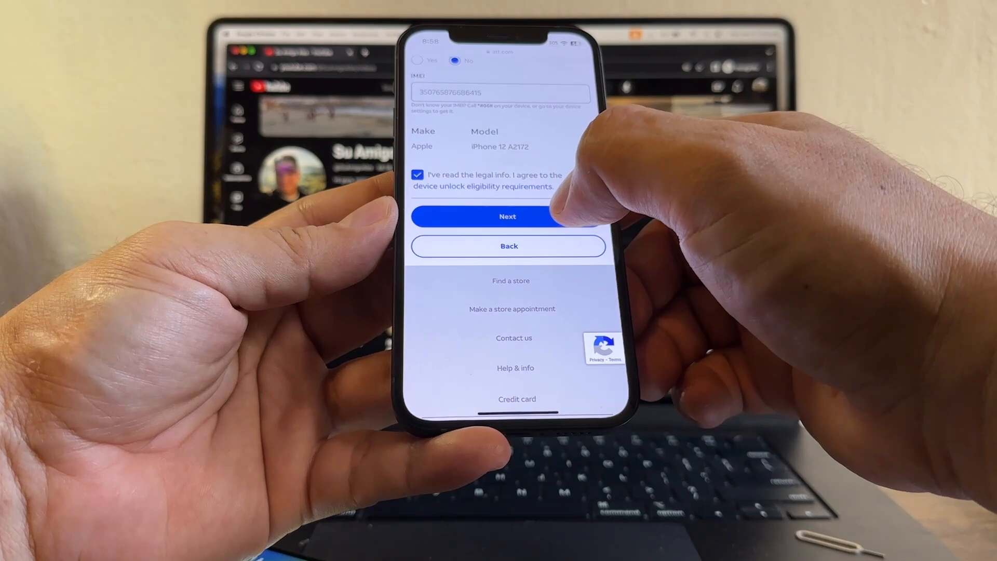
click(508, 216)
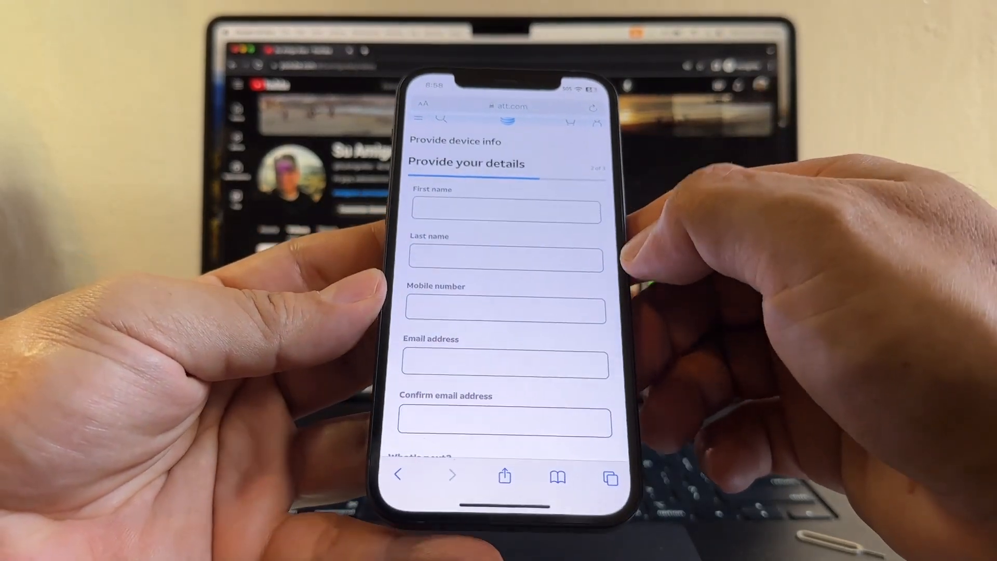
click(504, 209)
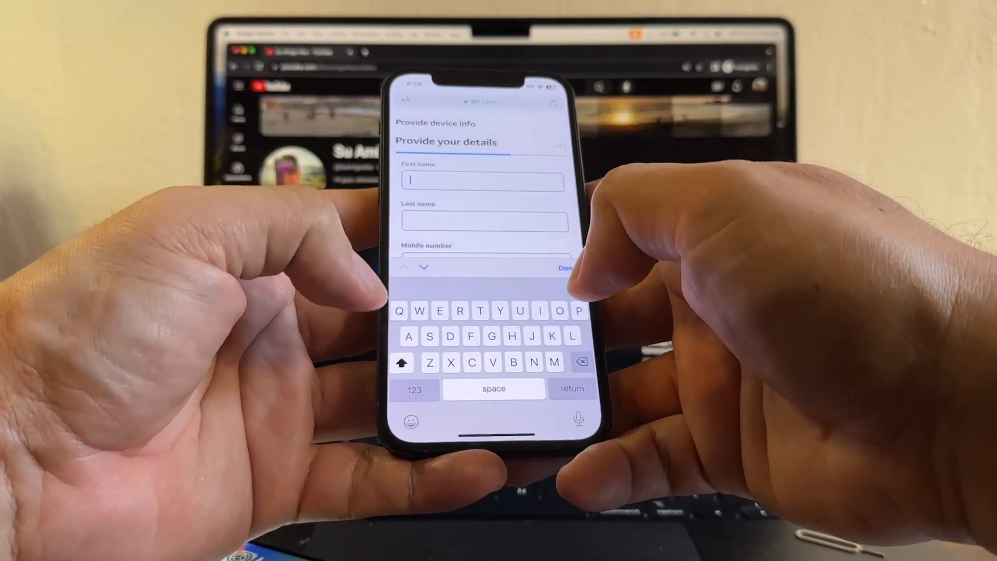
text(Alex)
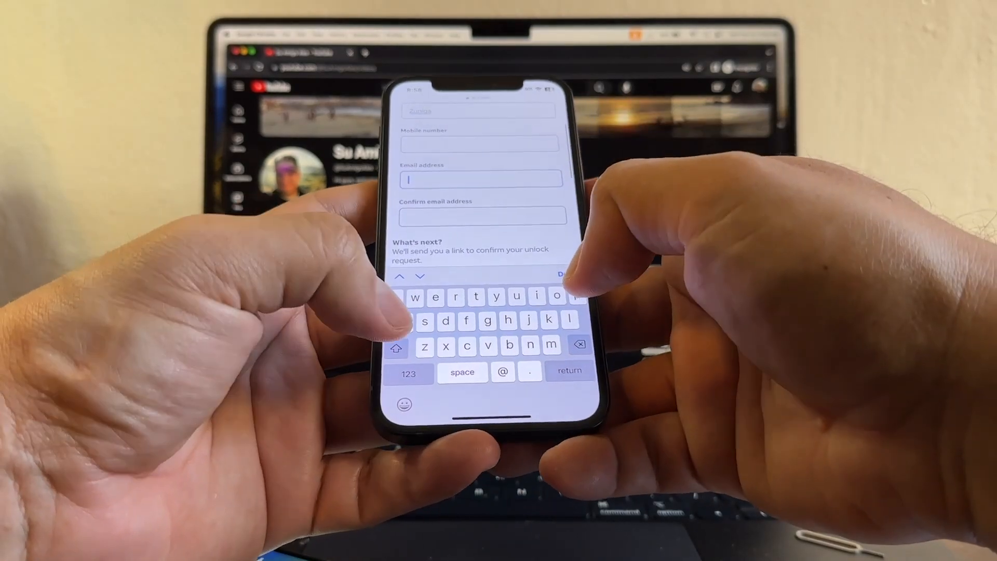
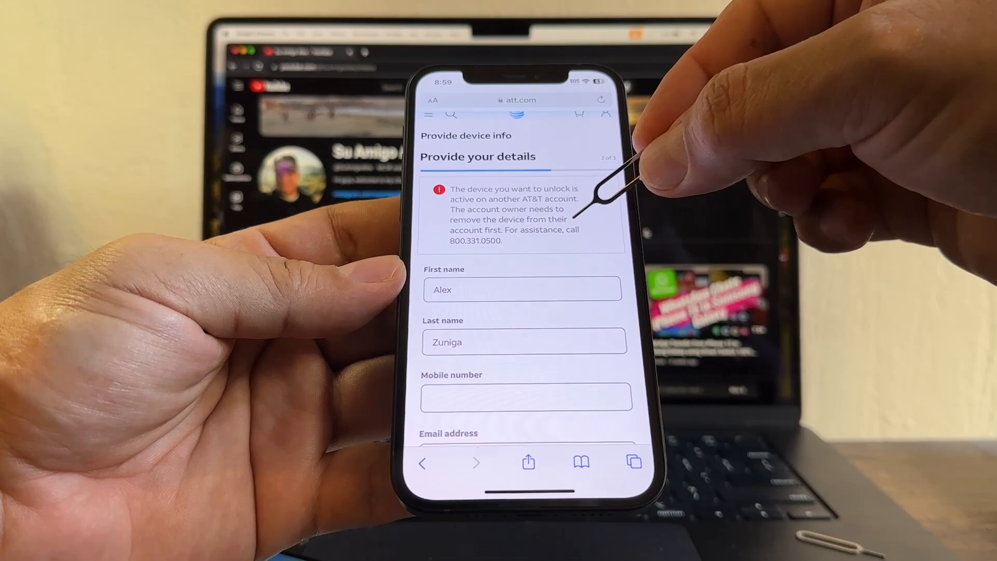
Step: Scroll down past the rejected details form before switching to Safari's settings
scroll(down, 3)
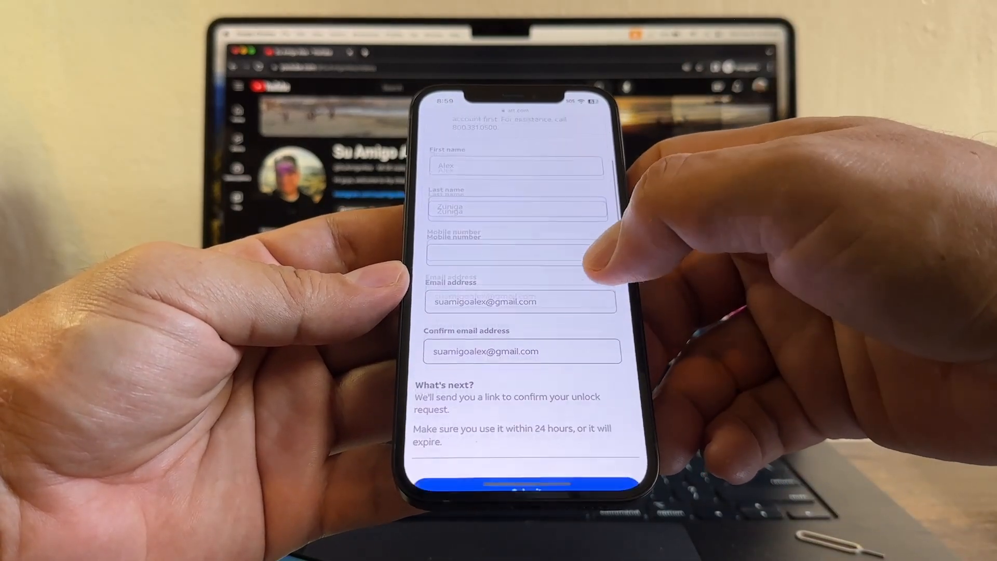
scroll(down, 3)
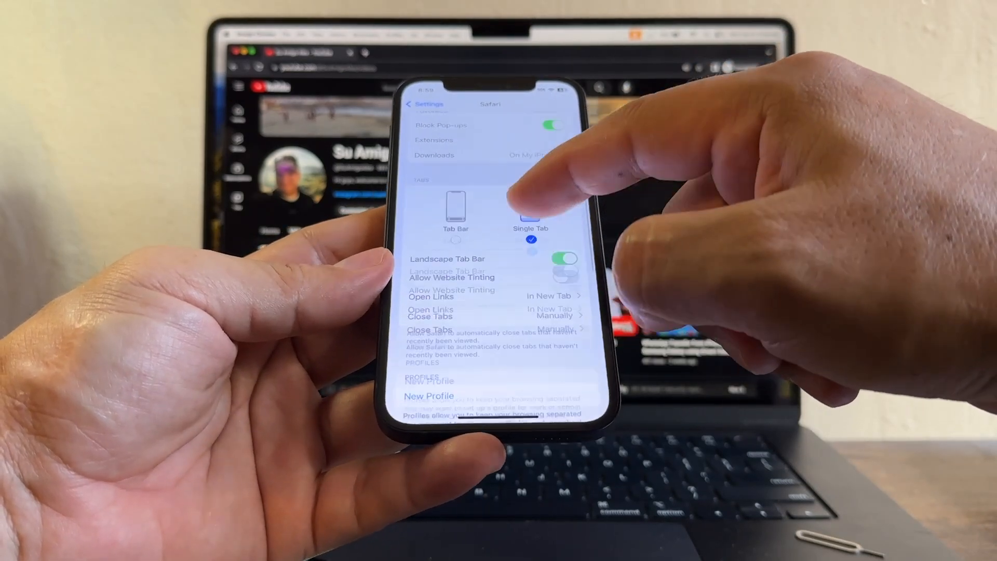
Step: Clear Safari's history and website data from iOS Settings
scroll(down, 3)
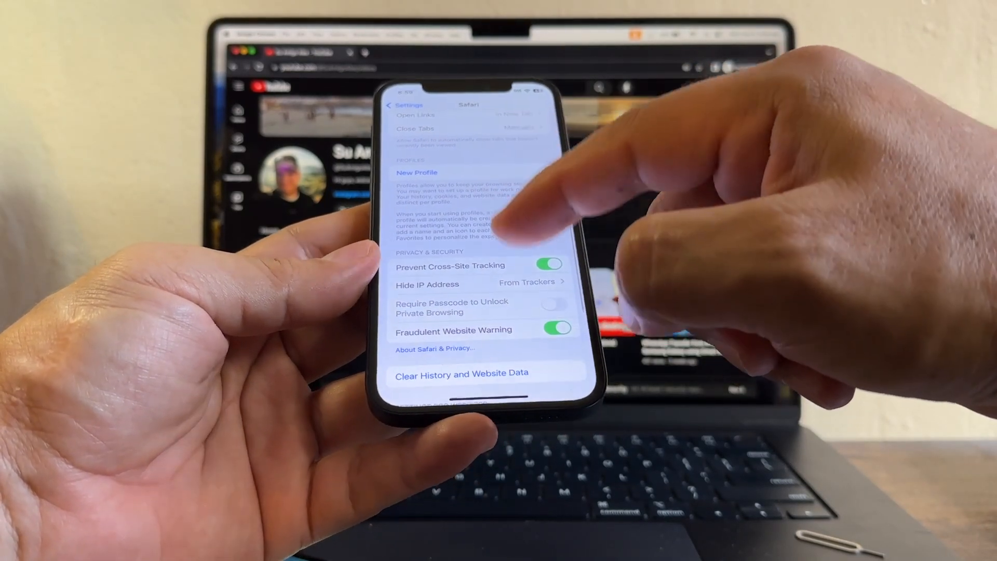
click(461, 372)
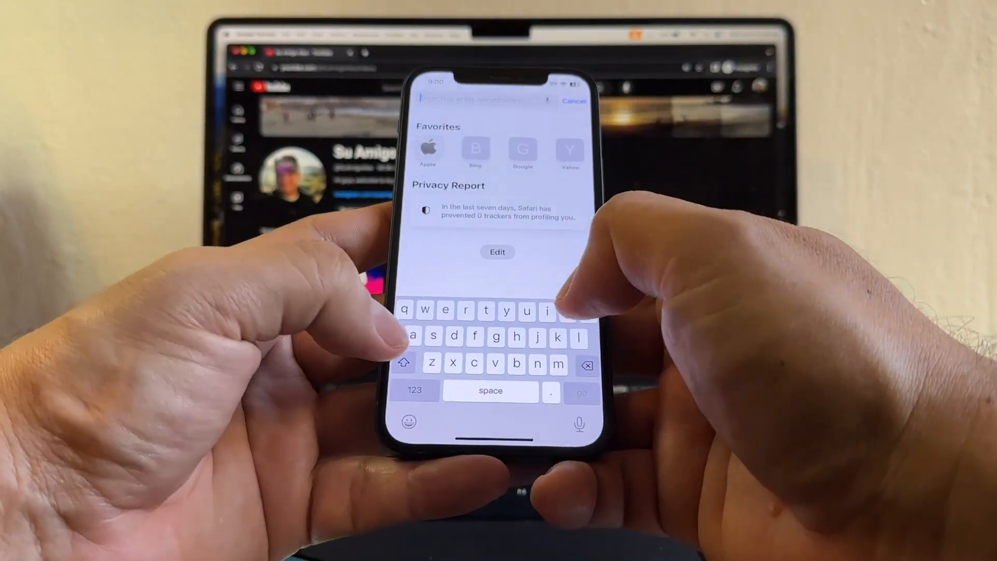
Step: Search 'att unlock', reach the AT&T unlock page, and continue to the Provide your details step
text(att un)
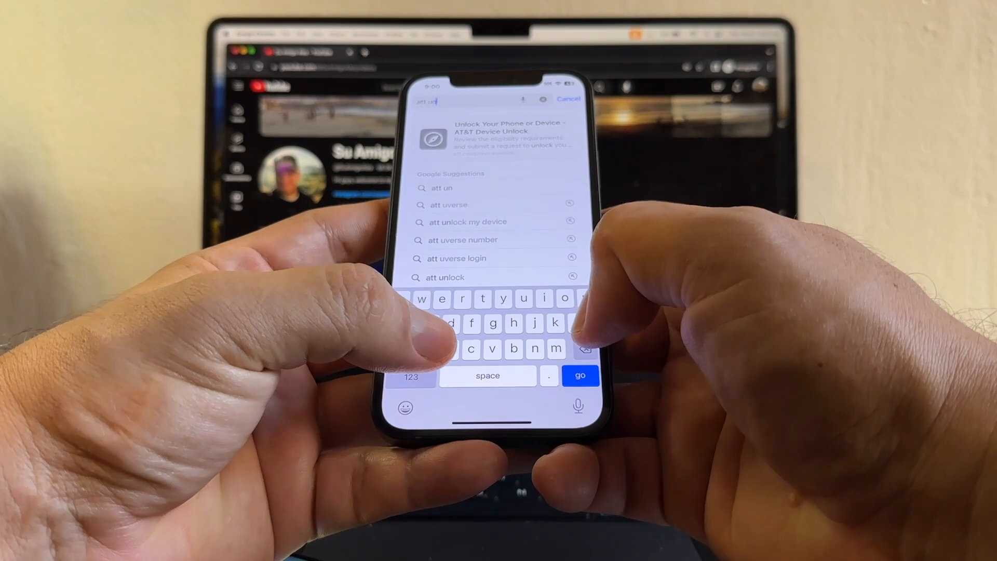
click(579, 375)
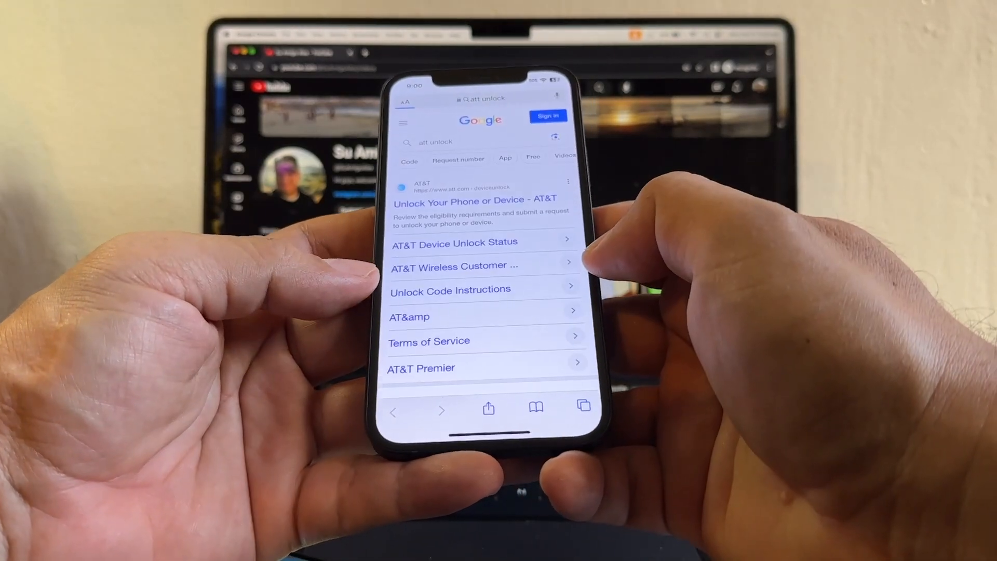
click(469, 200)
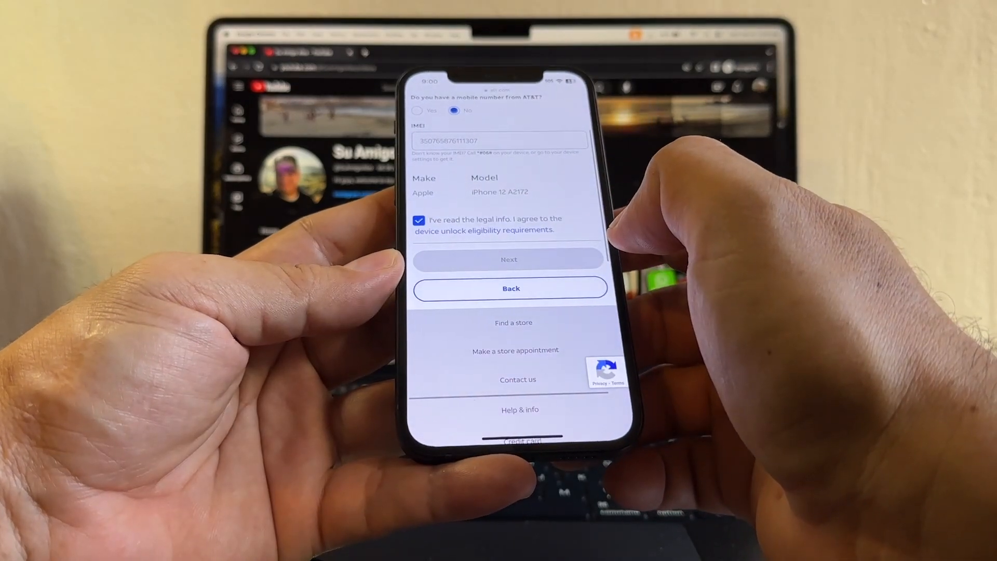
click(420, 220)
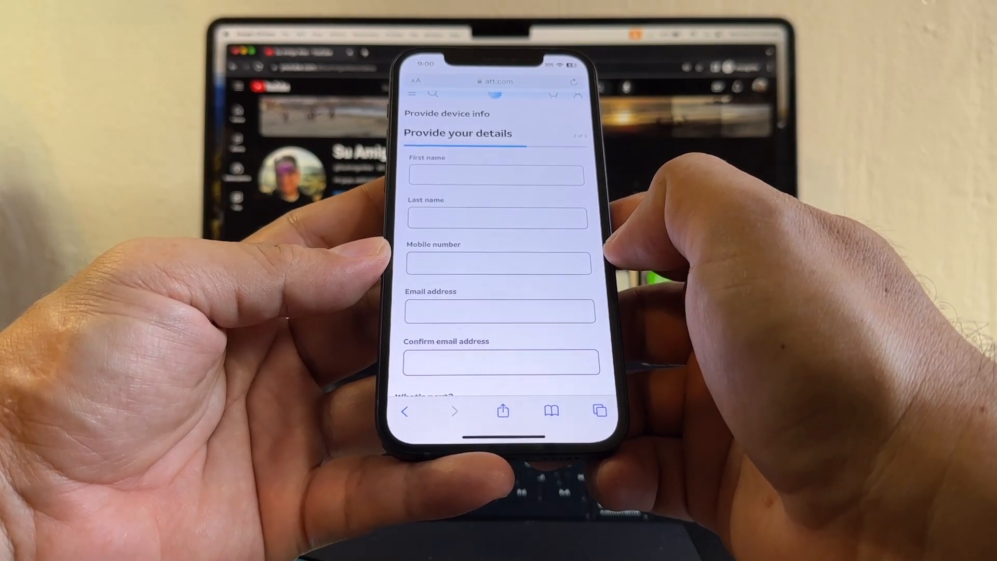
Step: Begin filling in the requester details for the second phone's unlock request
click(496, 174)
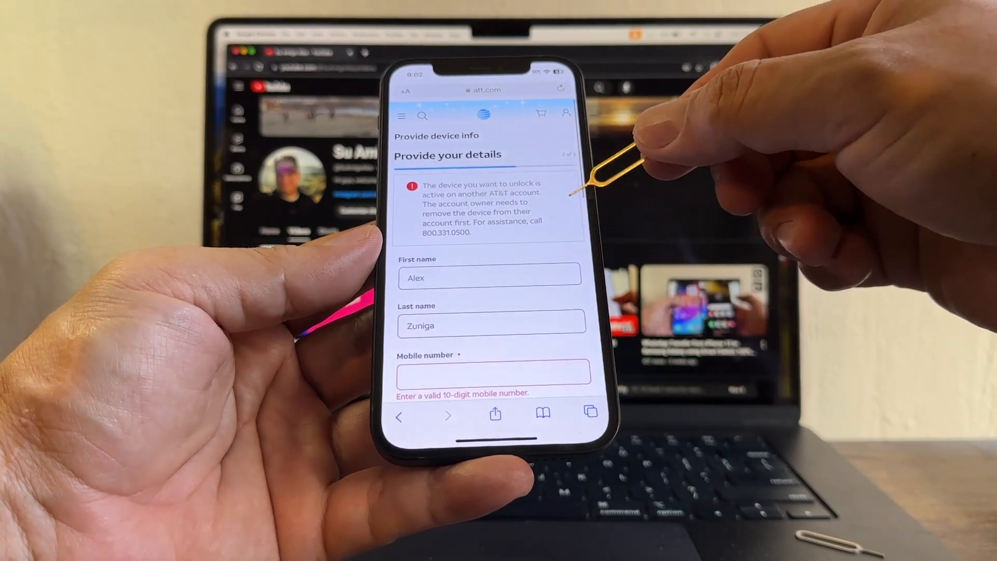
Step: Scroll the rejected form toward the Back option for the Device unlock request page
scroll(down, 3)
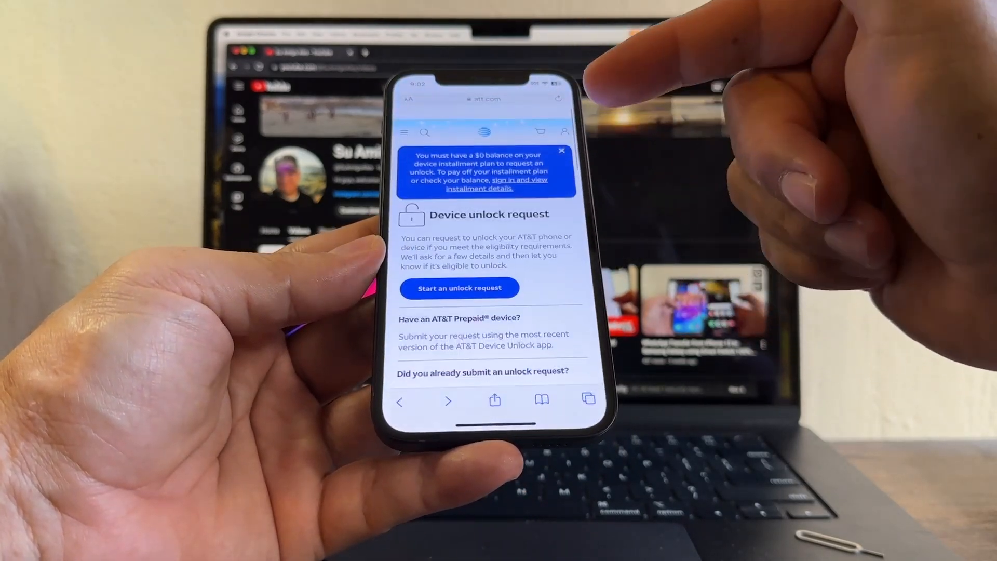
scroll(down, 3)
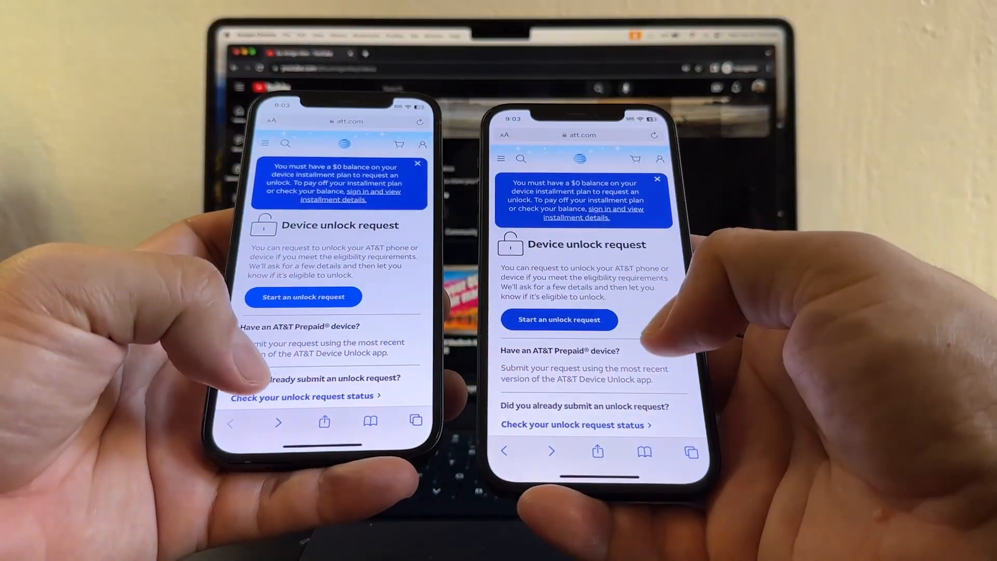
scroll(down, 3)
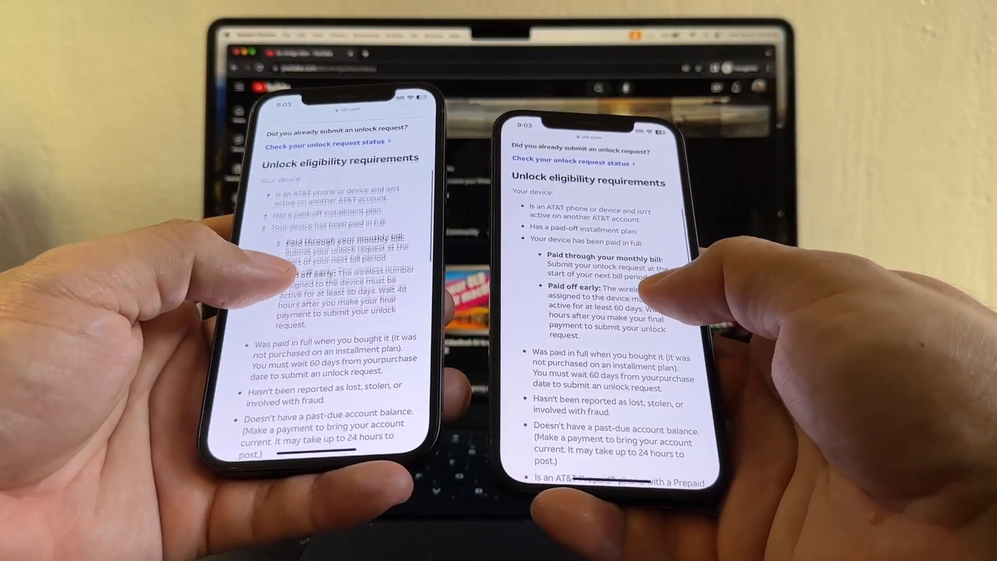
scroll(down, 3)
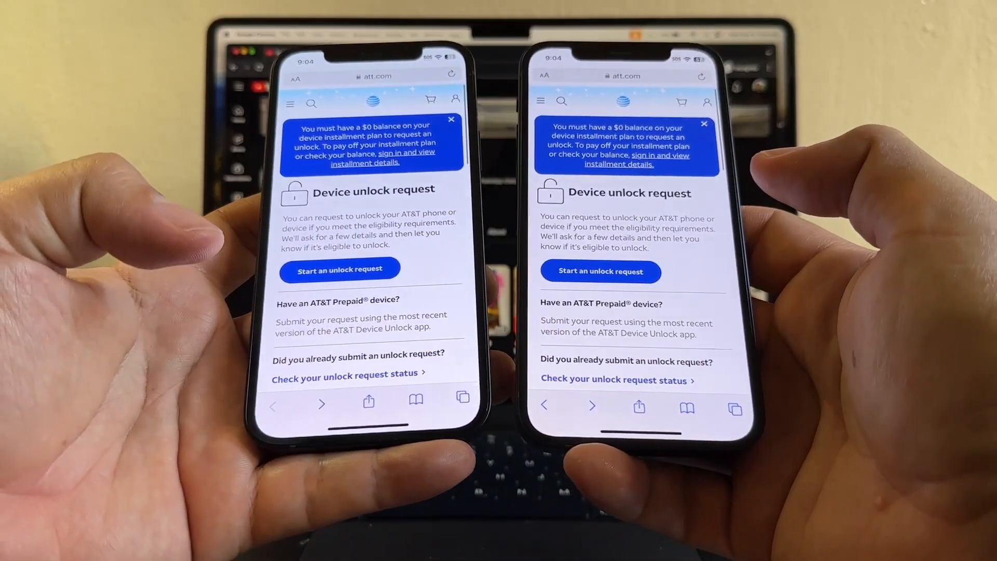
scroll(down, 3)
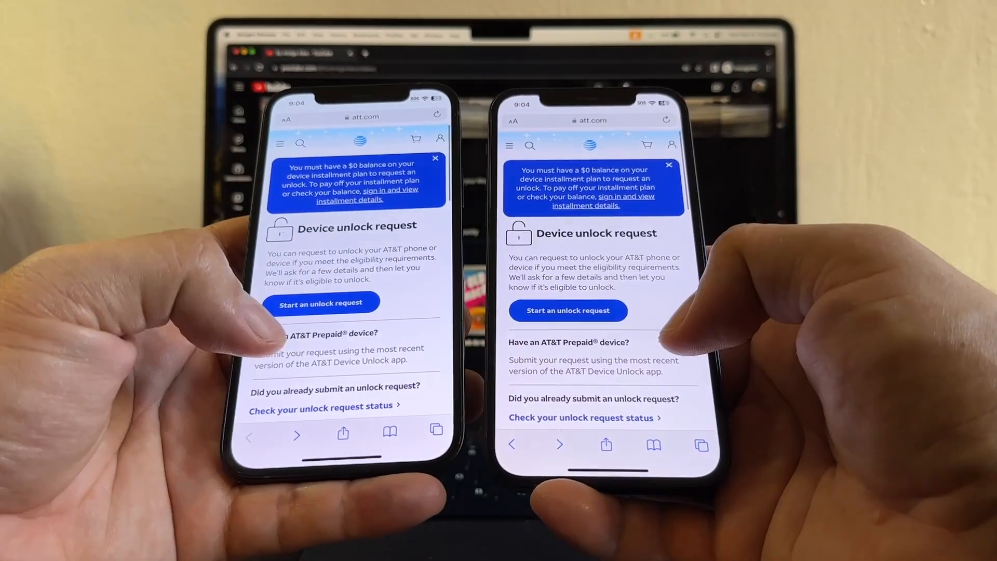
scroll(down, 3)
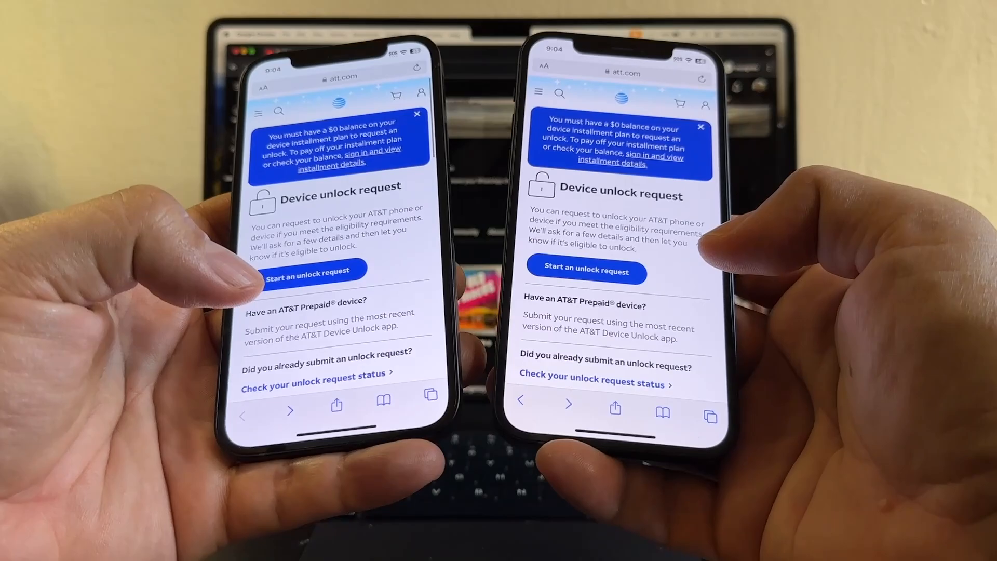
scroll(down, 3)
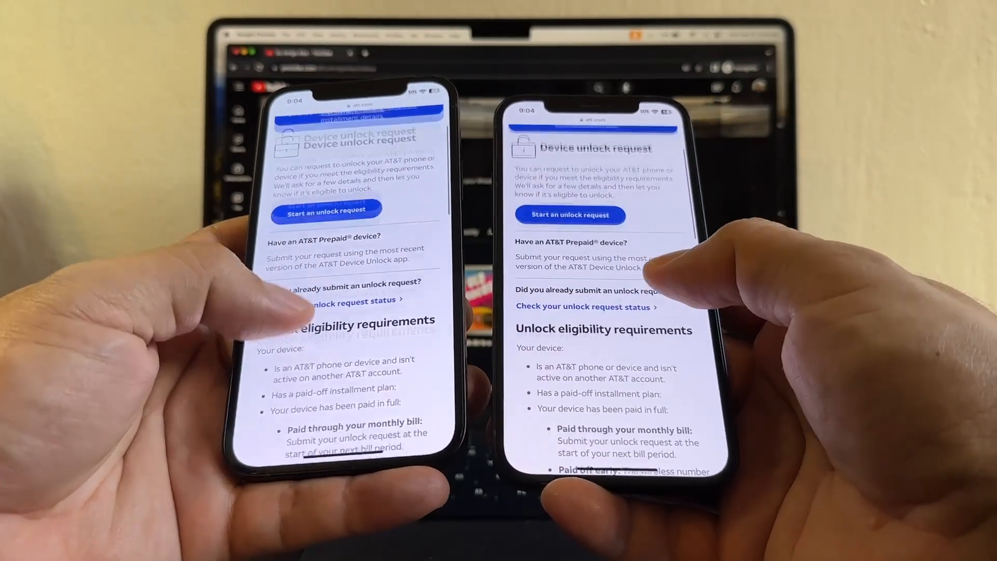
scroll(down, 3)
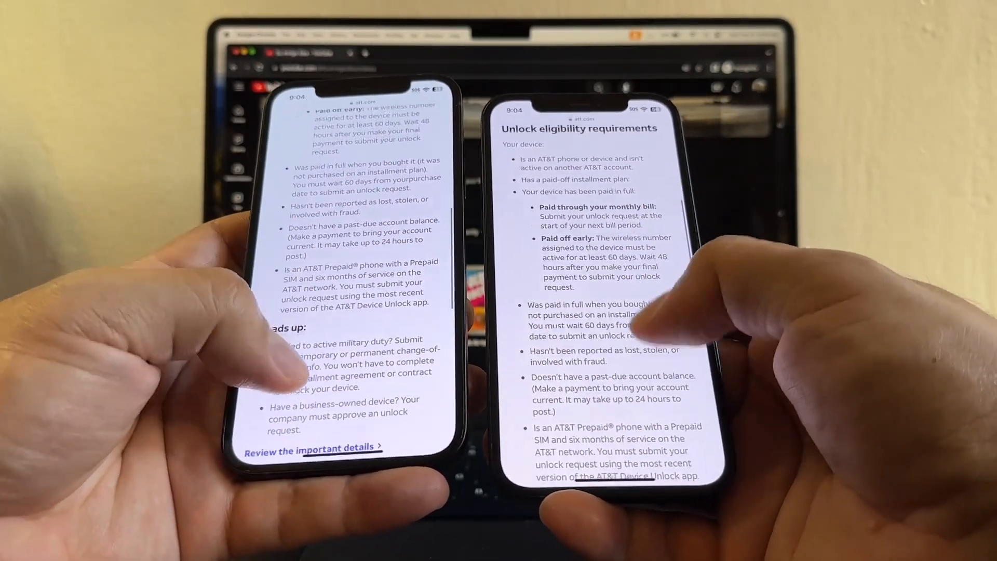